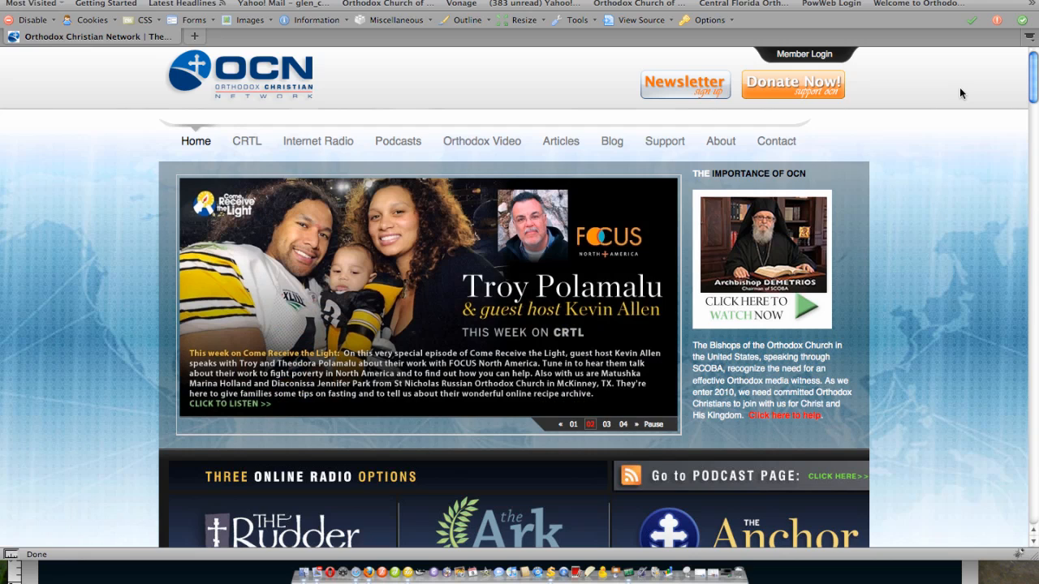
pyautogui.moveTo(833, 56)
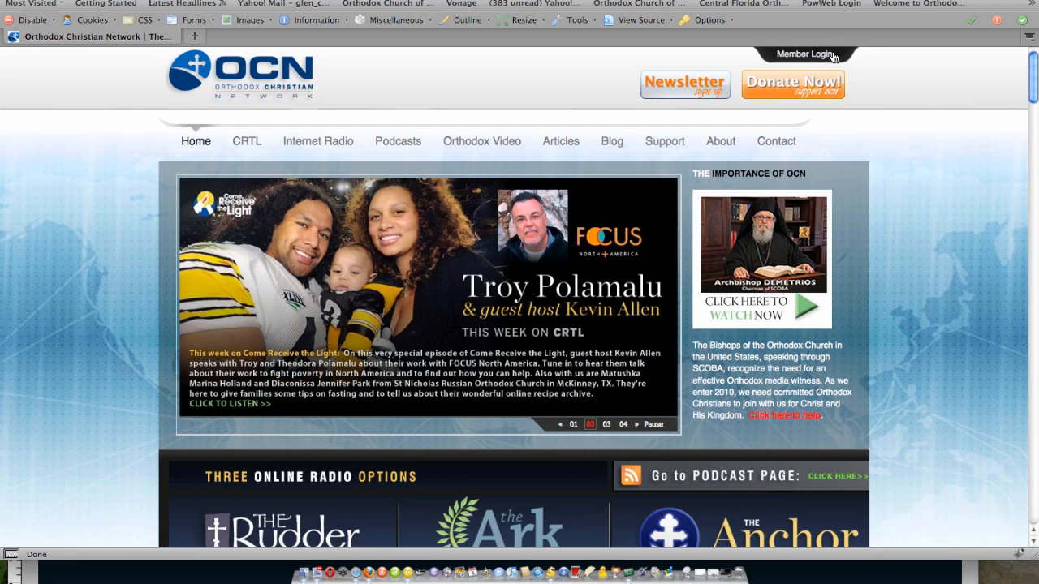
pyautogui.click(805, 54)
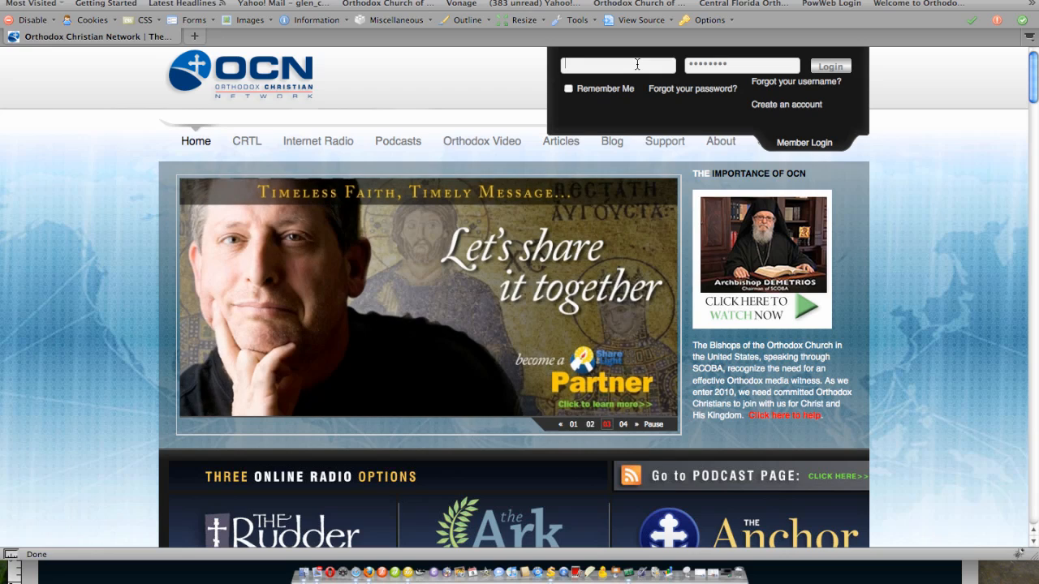
pyautogui.write('gchancy')
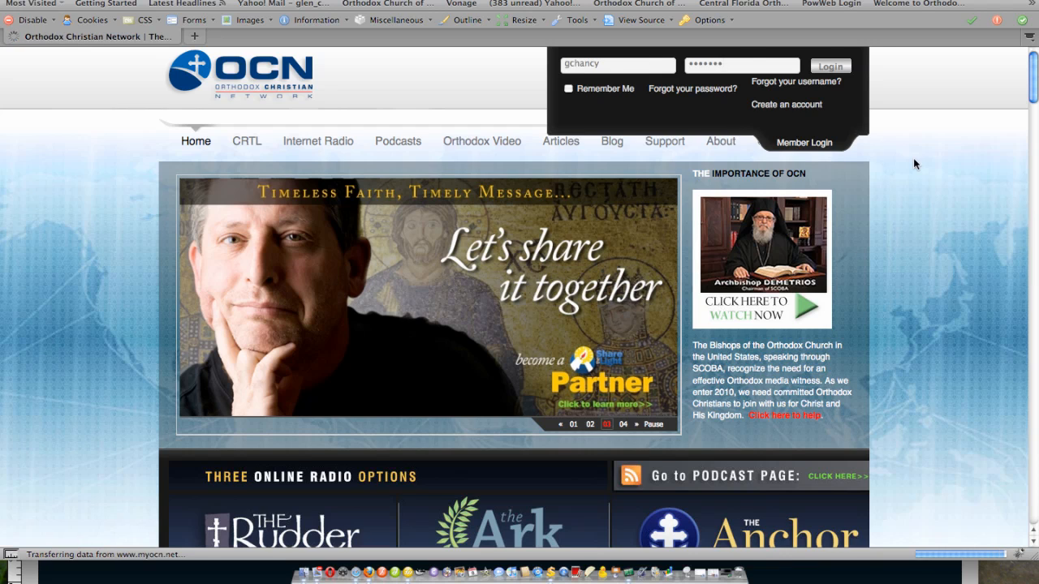
# Step: Sign in and scroll down the home page to the OCN Staff Menu
pyautogui.click(829, 66)
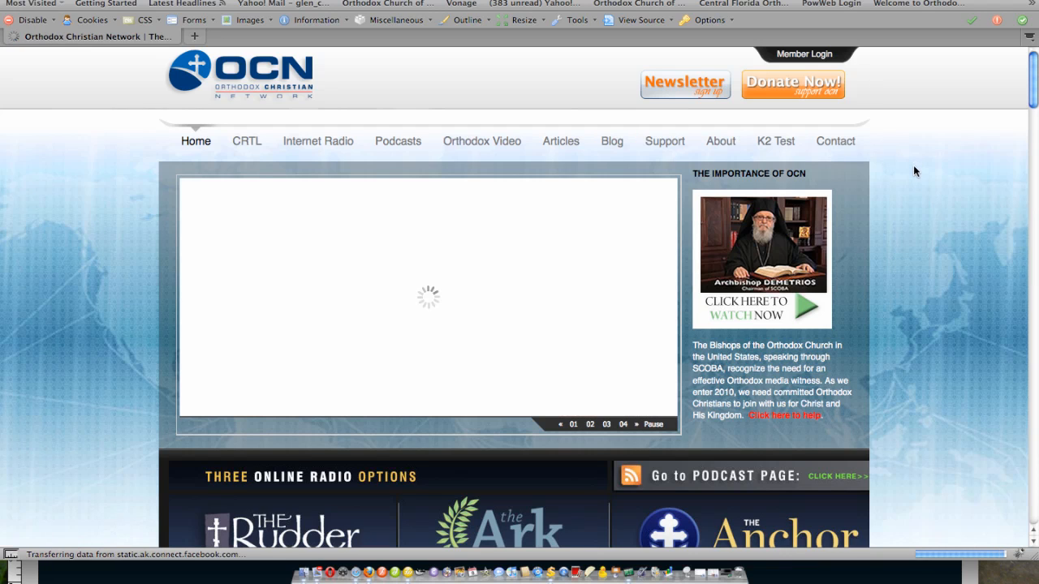
pyautogui.scroll(-3)
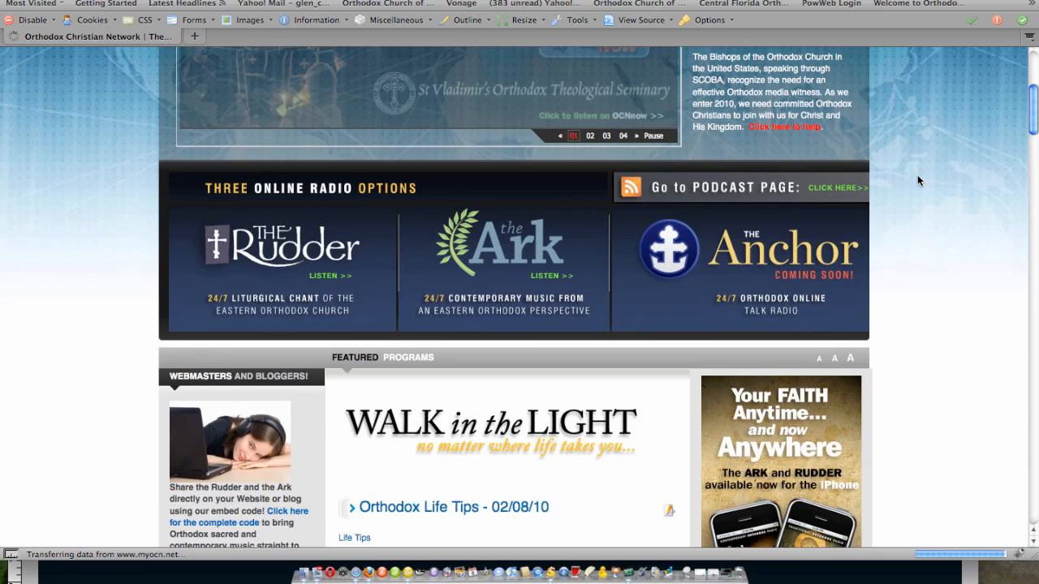
pyautogui.scroll(-3)
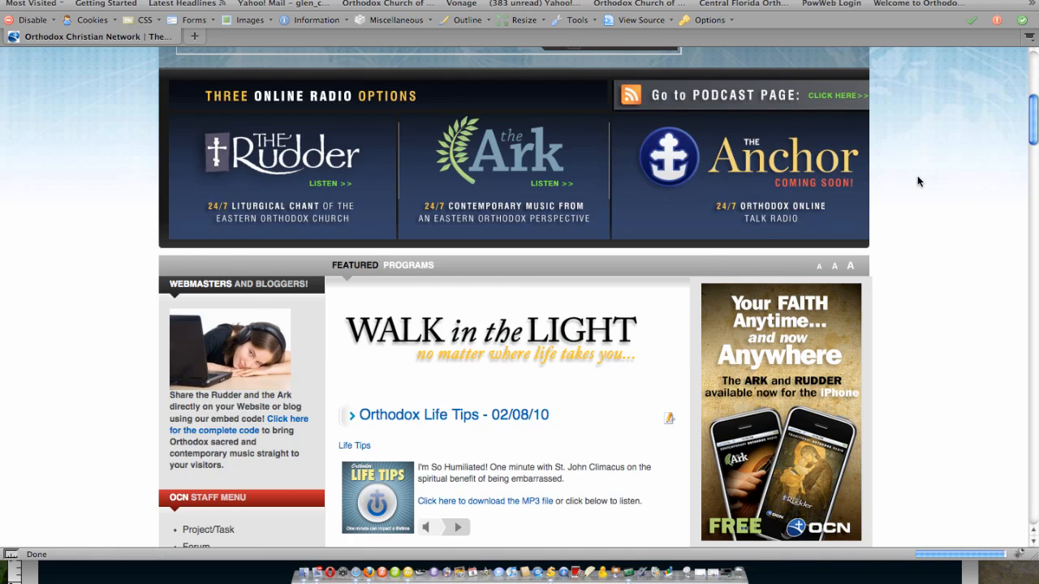
pyautogui.scroll(-3)
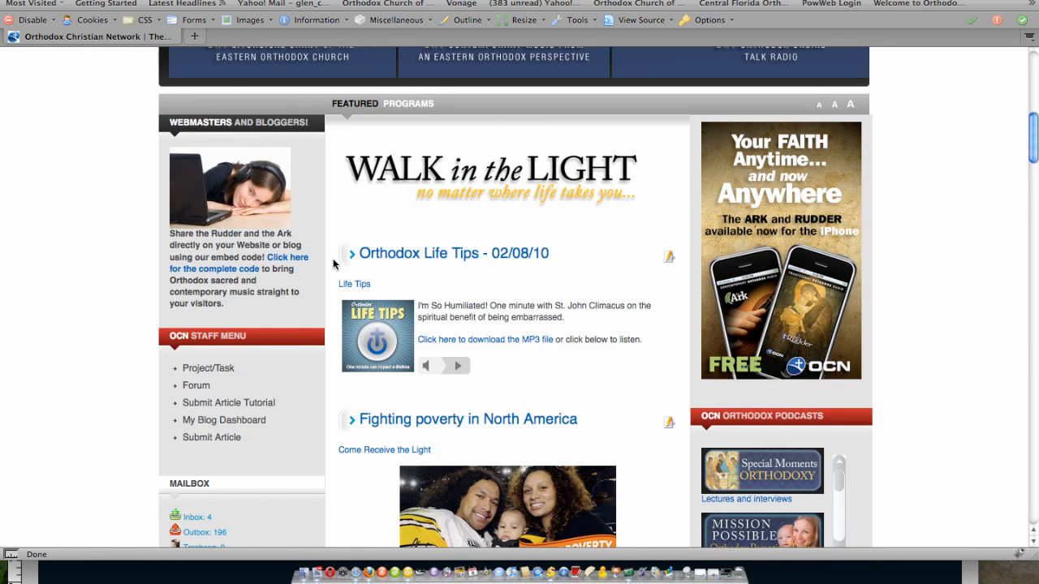
pyautogui.moveTo(229, 403)
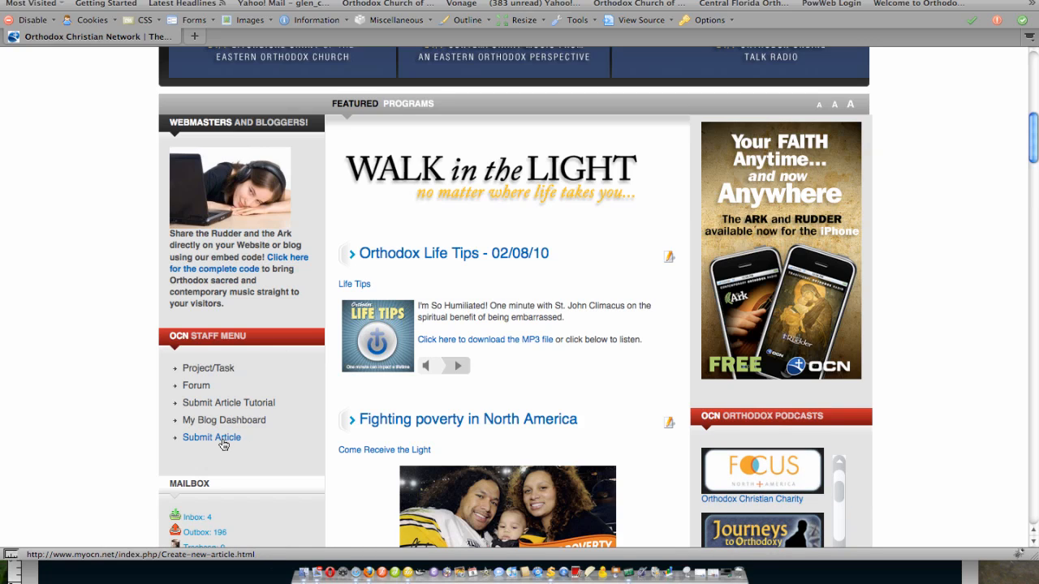
# Step: Choose Submit Article in the OCN Staff Menu to start a new article
pyautogui.click(212, 438)
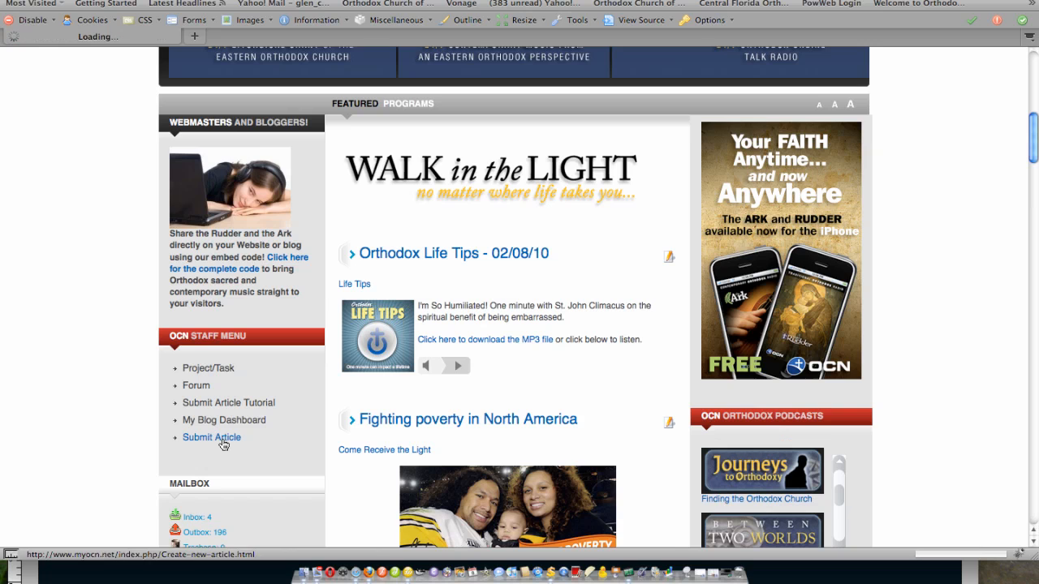
pyautogui.click(212, 438)
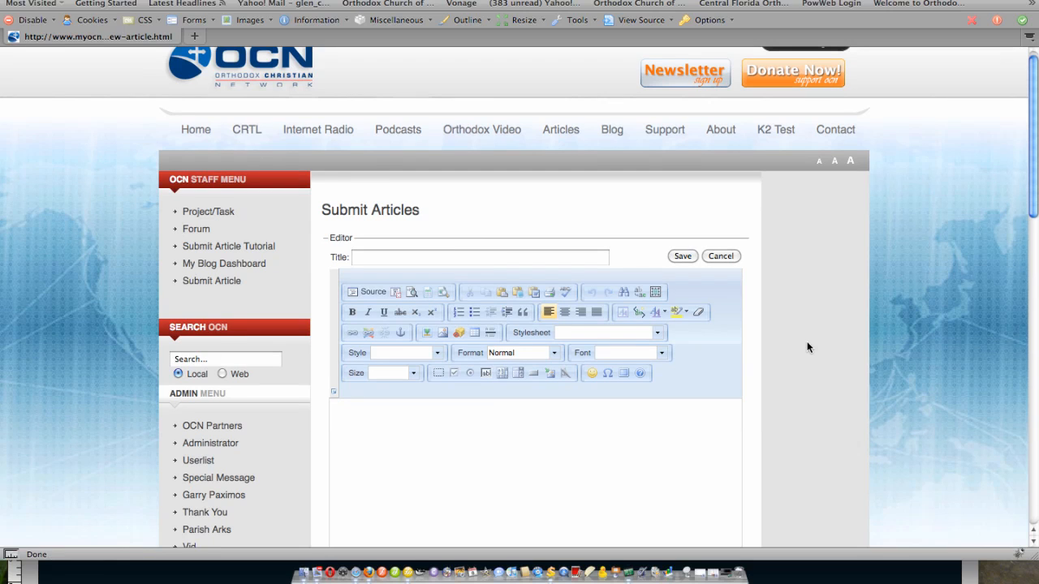
pyautogui.moveTo(787, 336)
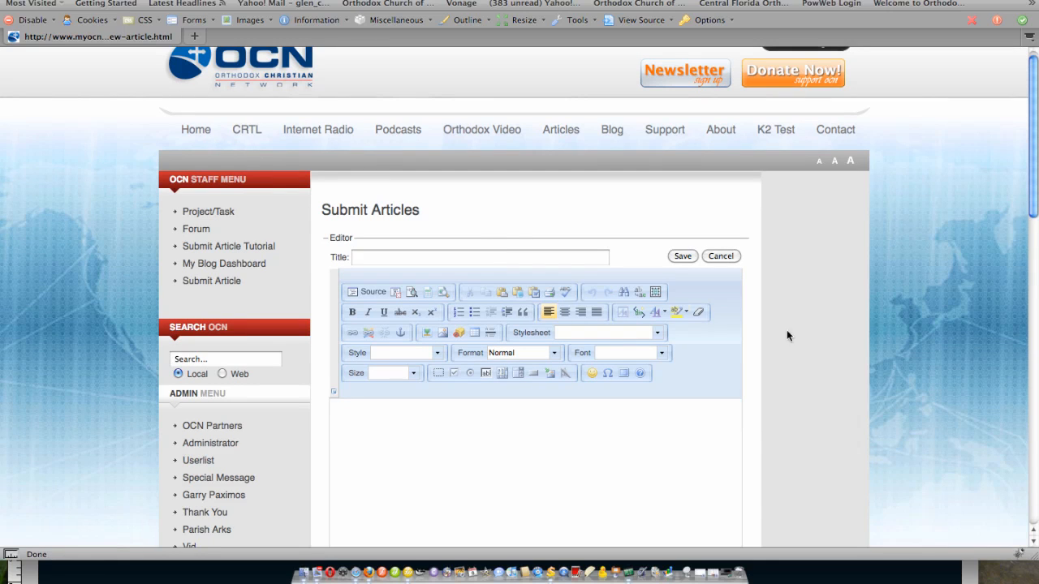
# Step: Title the new article 'Daily Readings February 15th, 2010'
pyautogui.click(480, 256)
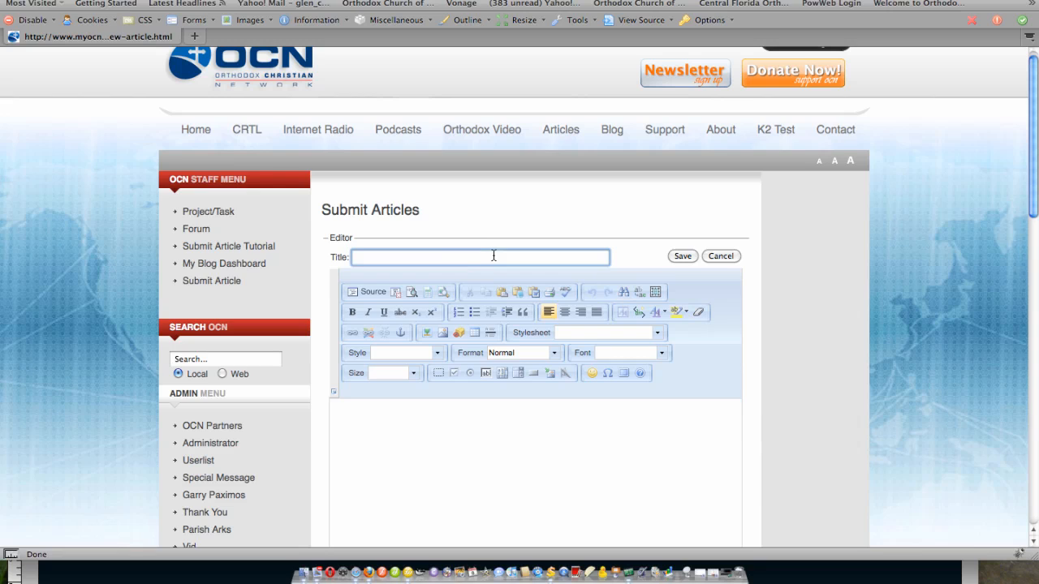
pyautogui.write('Daily')
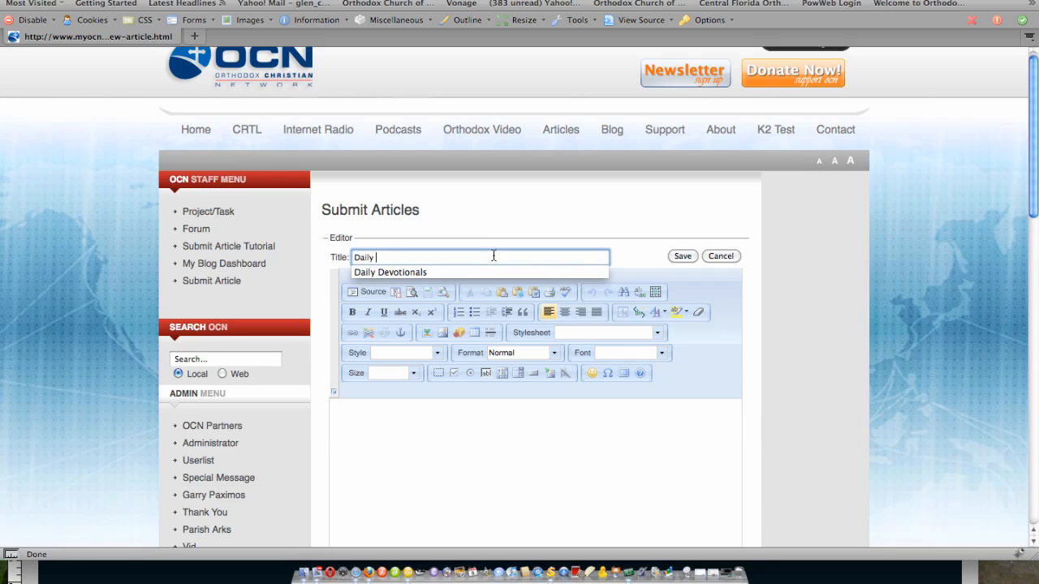
pyautogui.write('Readings')
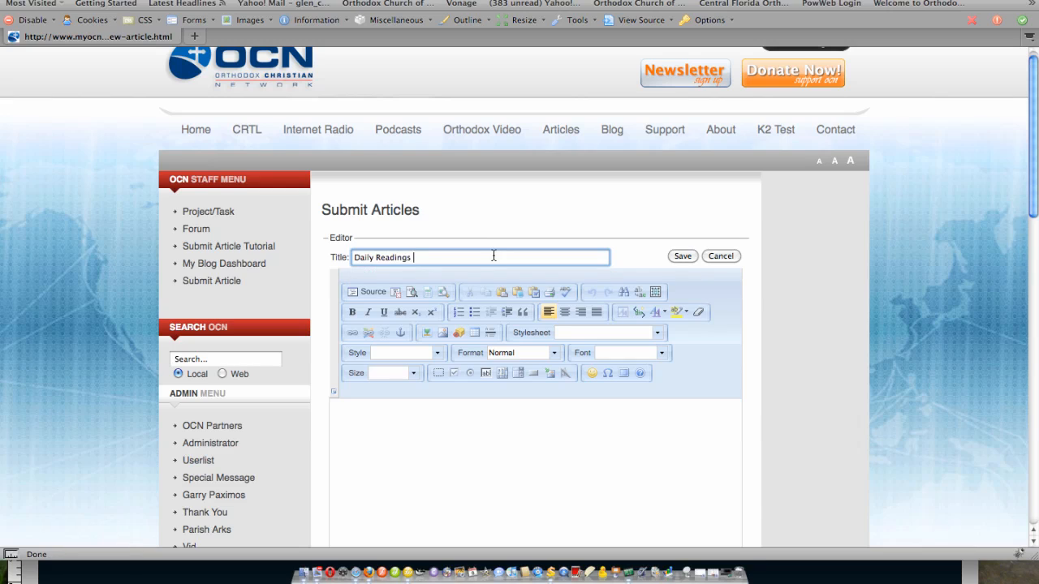
pyautogui.write('Februr')
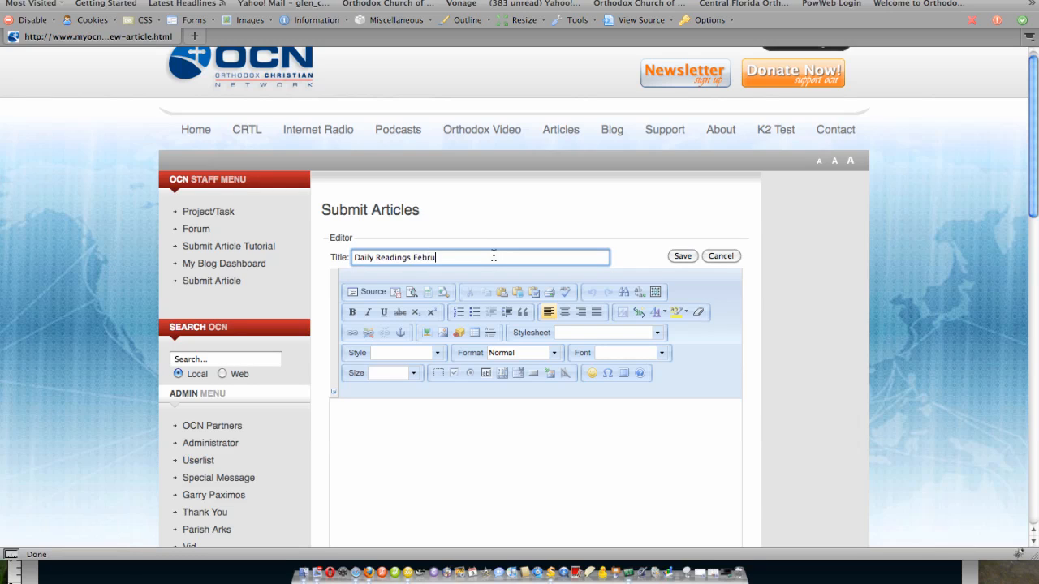
pyautogui.write('ary 1')
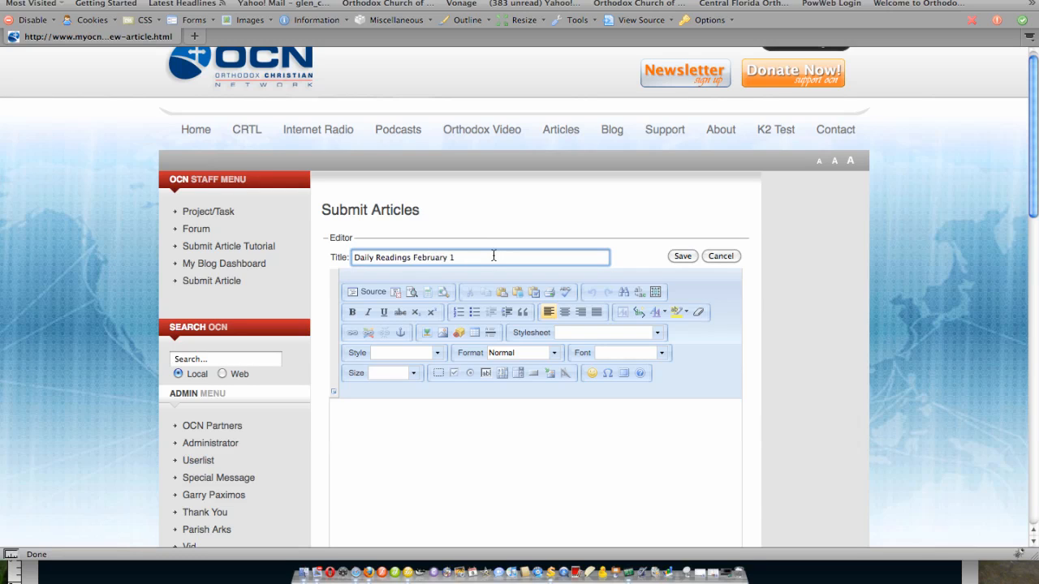
pyautogui.write('5')
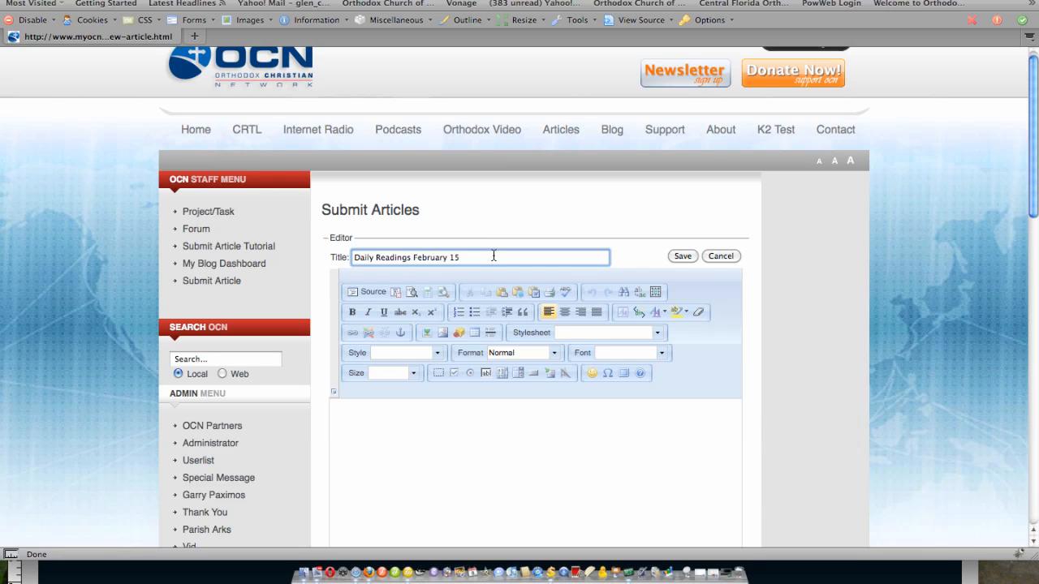
pyautogui.write('th, 2010')
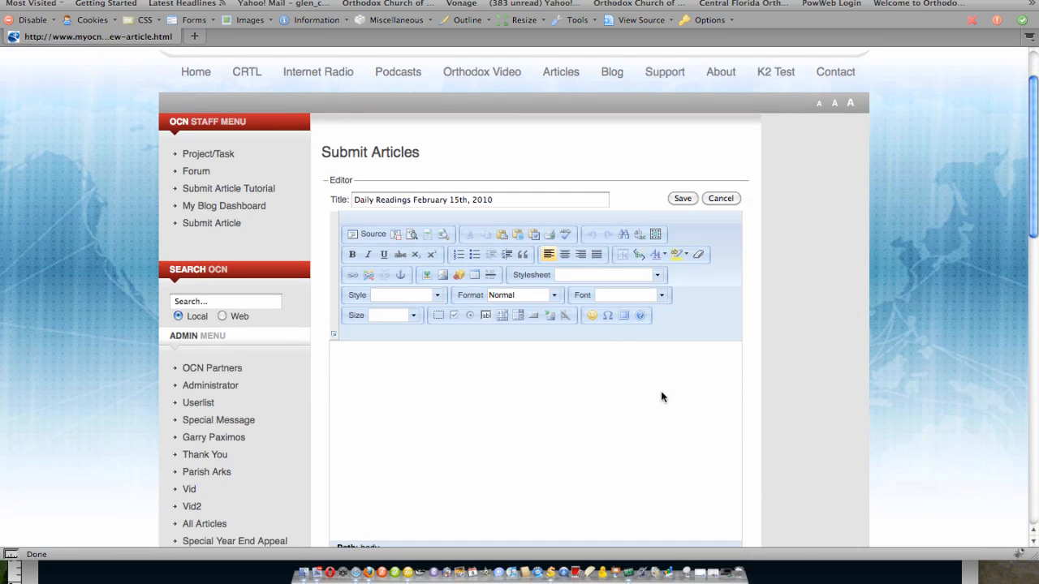
# Step: Write 'Daily Readings February 15th, 2010' as the first line of the article body
pyautogui.write('Dail')
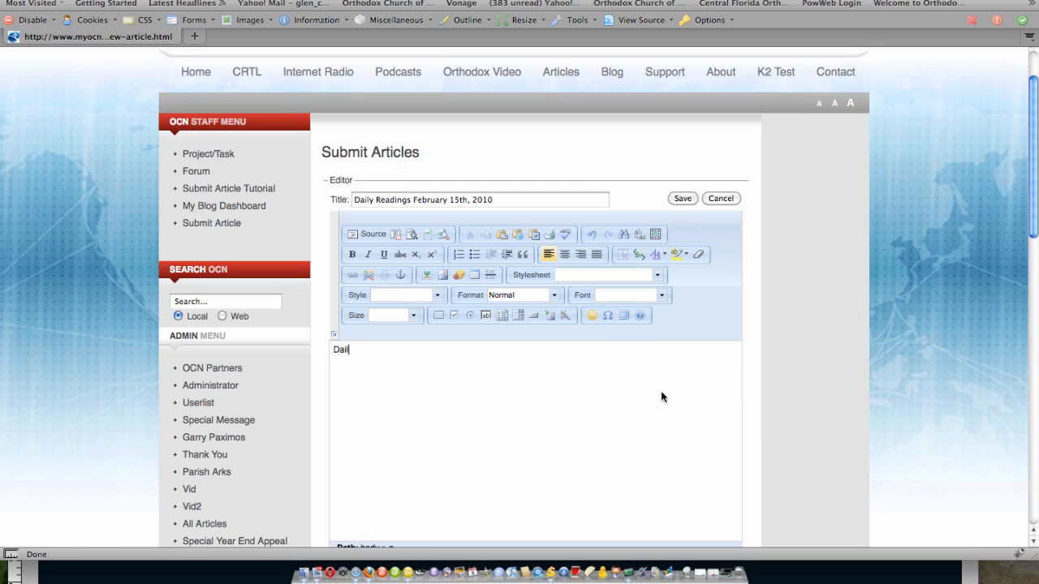
pyautogui.write('y Rea')
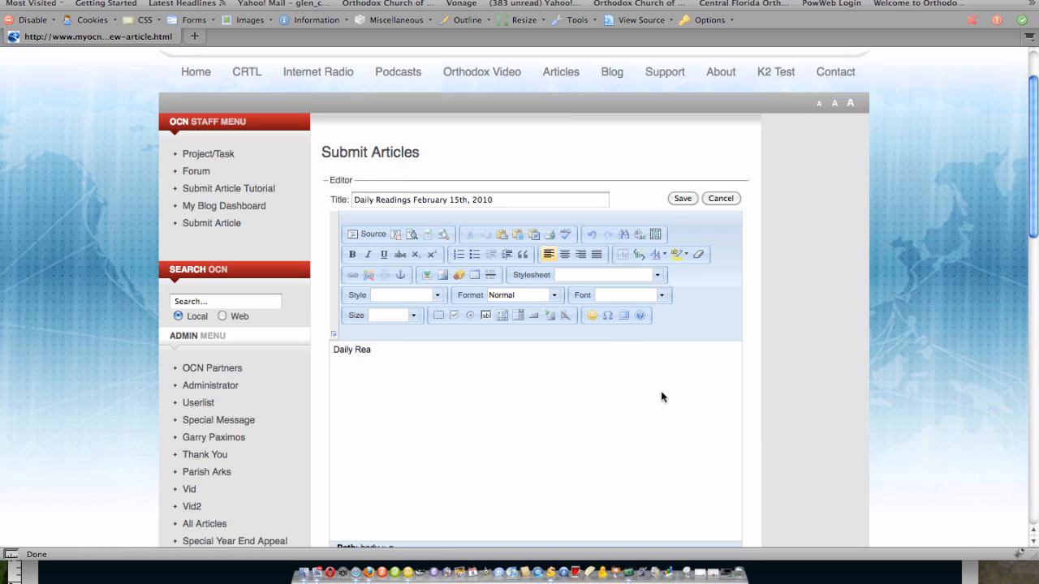
pyautogui.write('dings Fr')
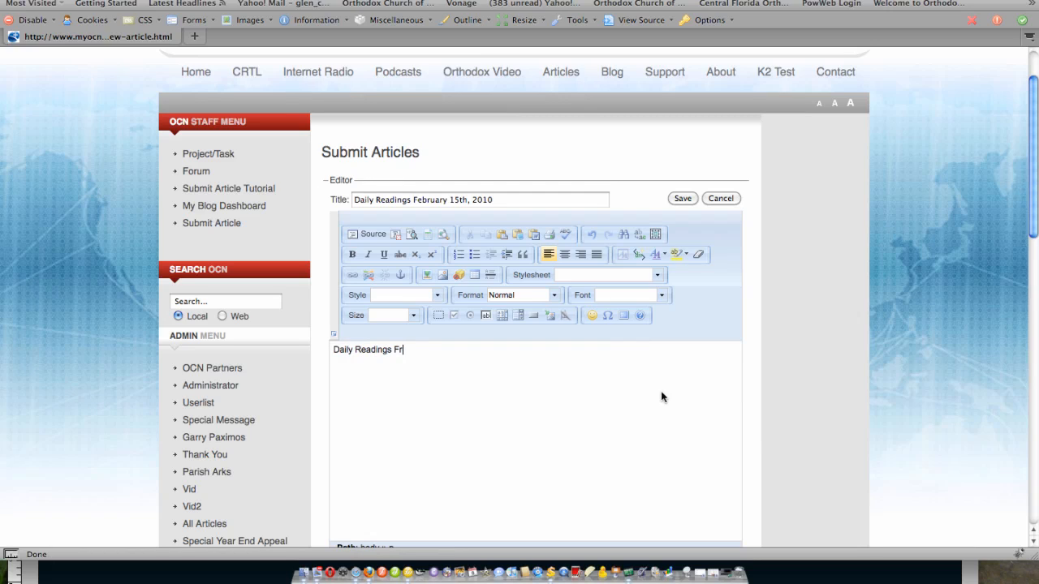
pyautogui.write('ebr')
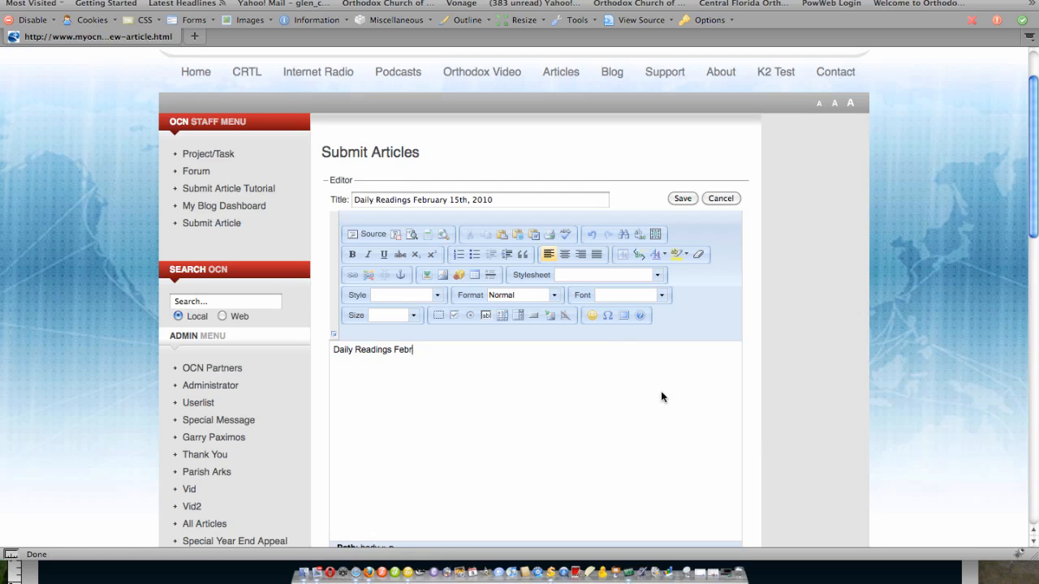
pyautogui.write('uary')
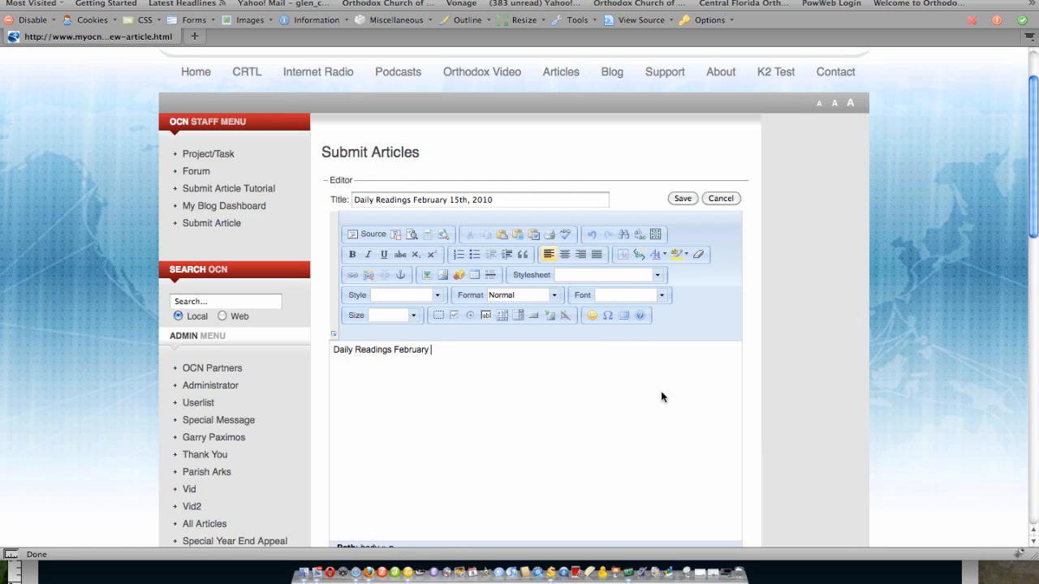
pyautogui.write('15th')
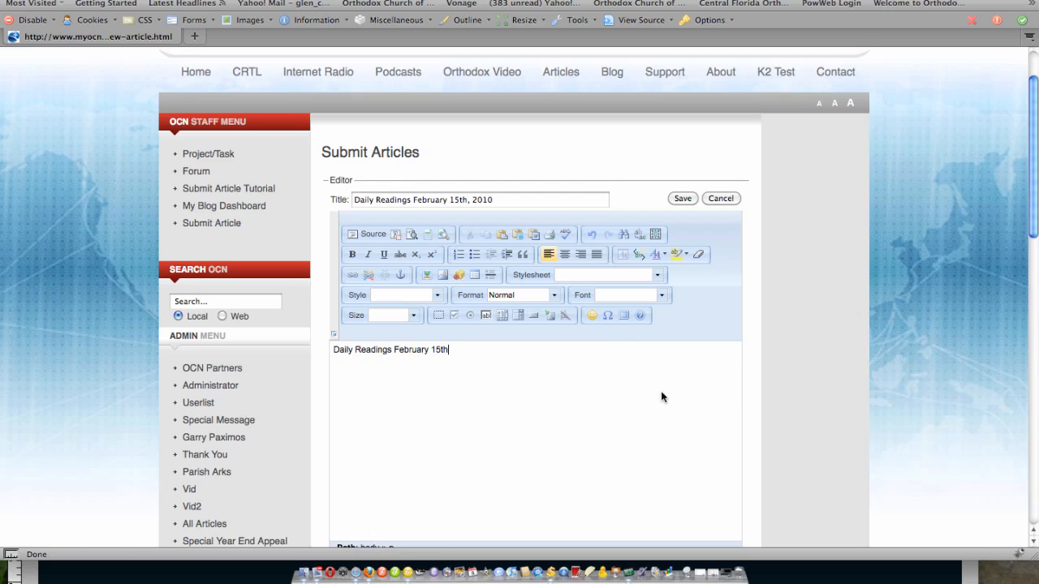
pyautogui.write(', 2010')
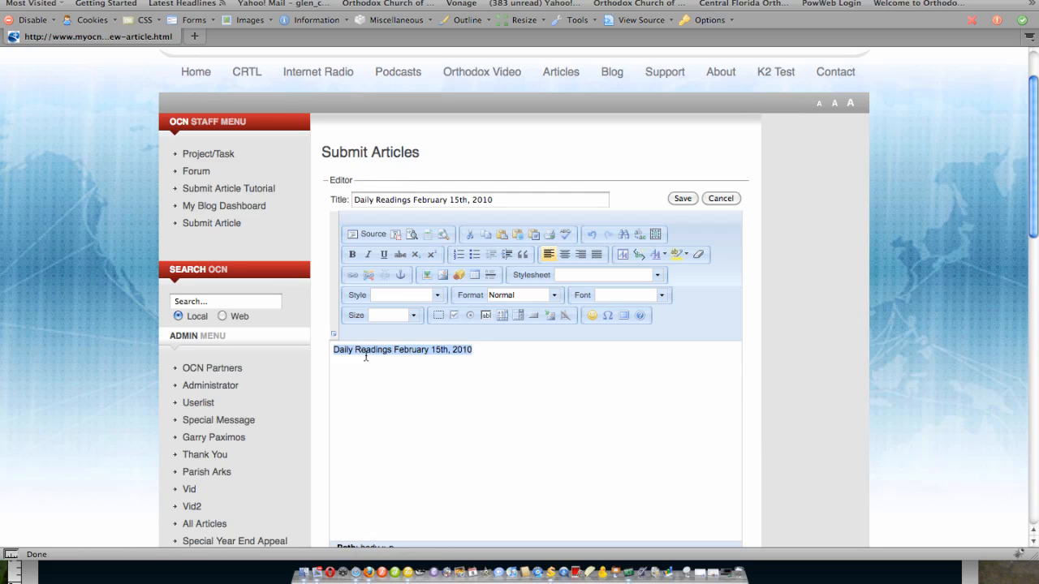
pyautogui.moveTo(367, 360)
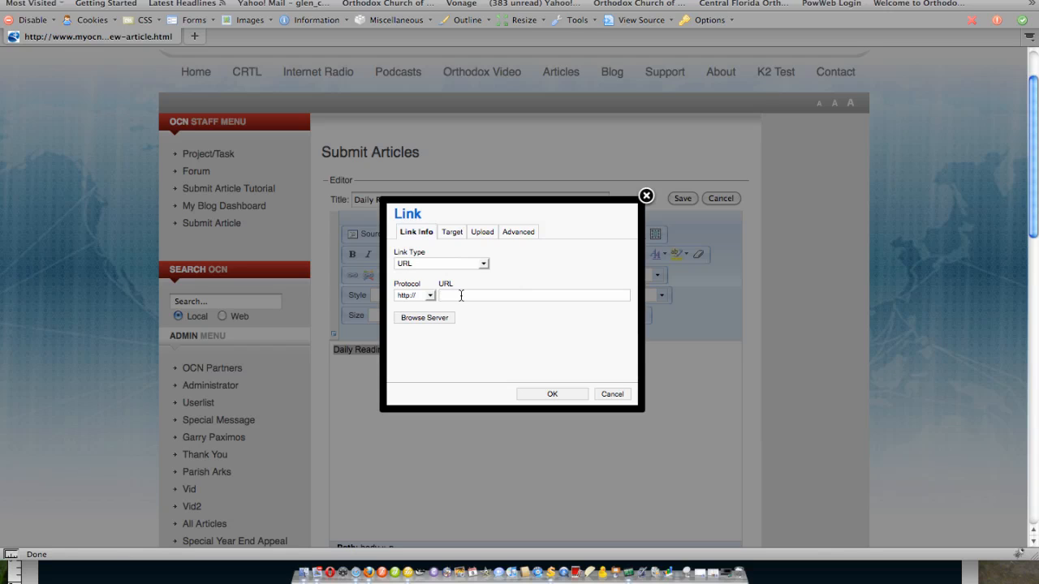
pyautogui.write('www.my')
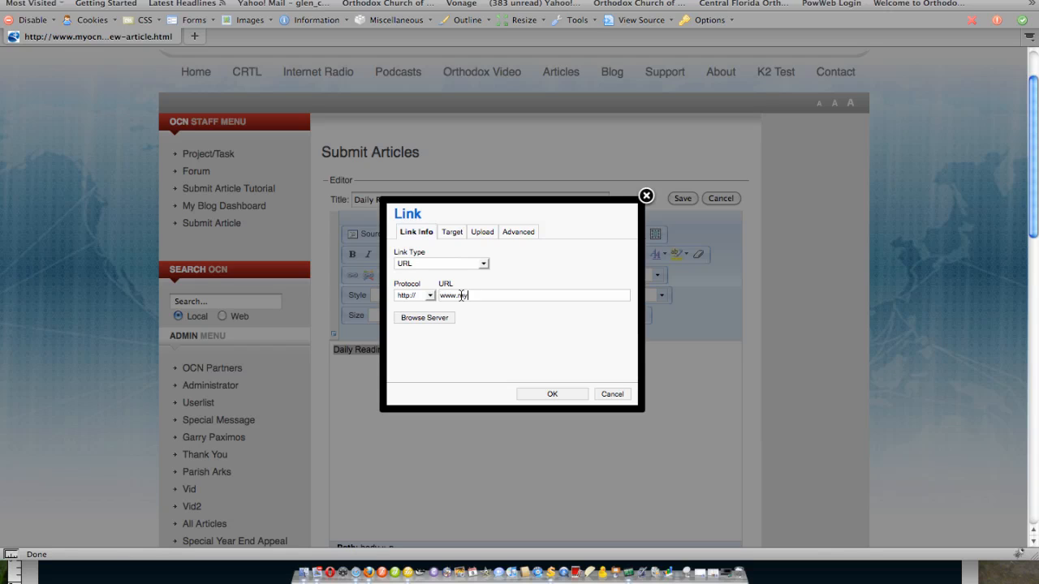
pyautogui.write('ocn.net')
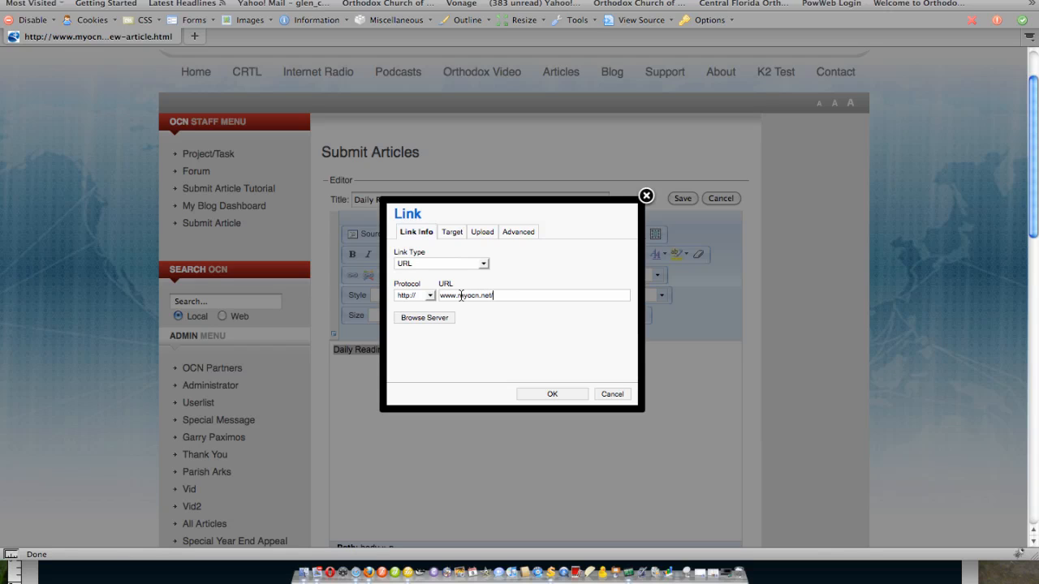
pyautogui.write('/')
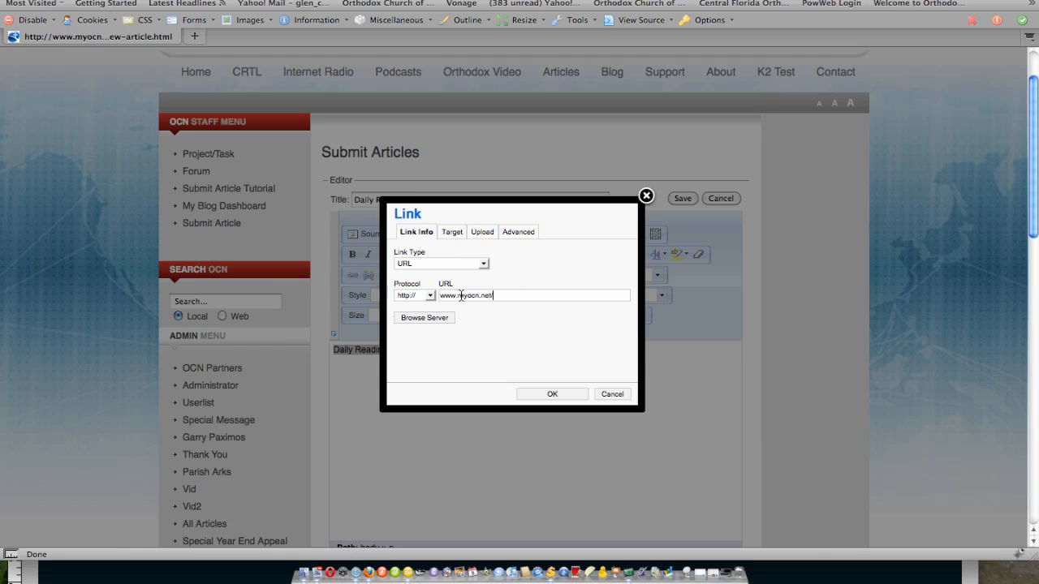
pyautogui.write('/')
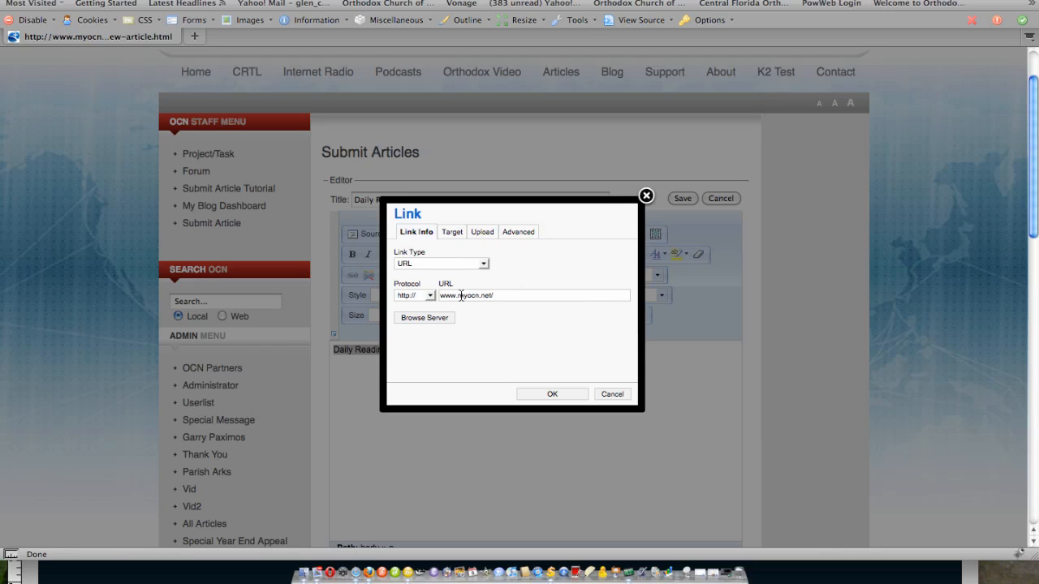
pyautogui.moveTo(589, 325)
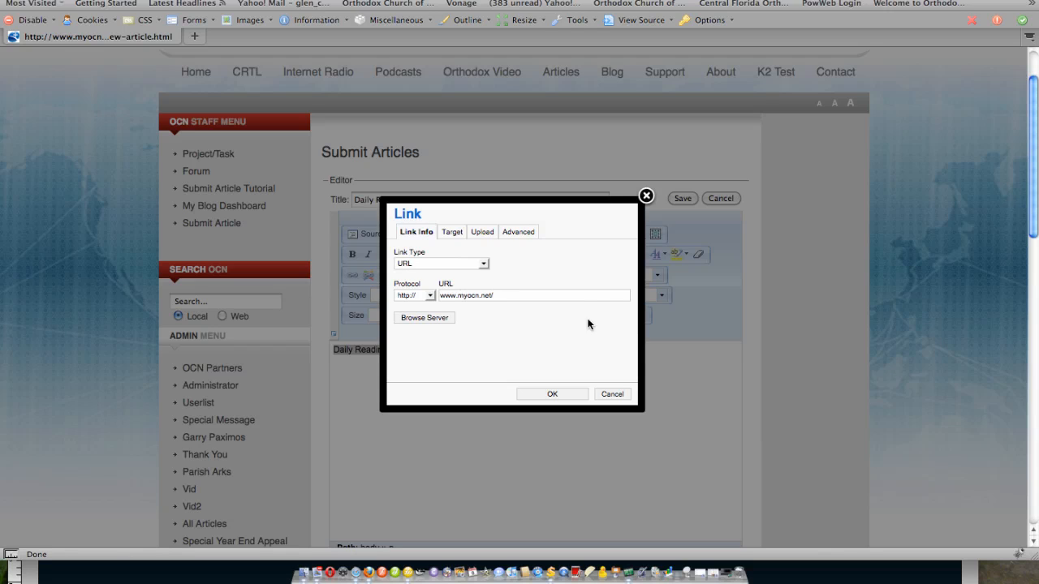
pyautogui.click(551, 394)
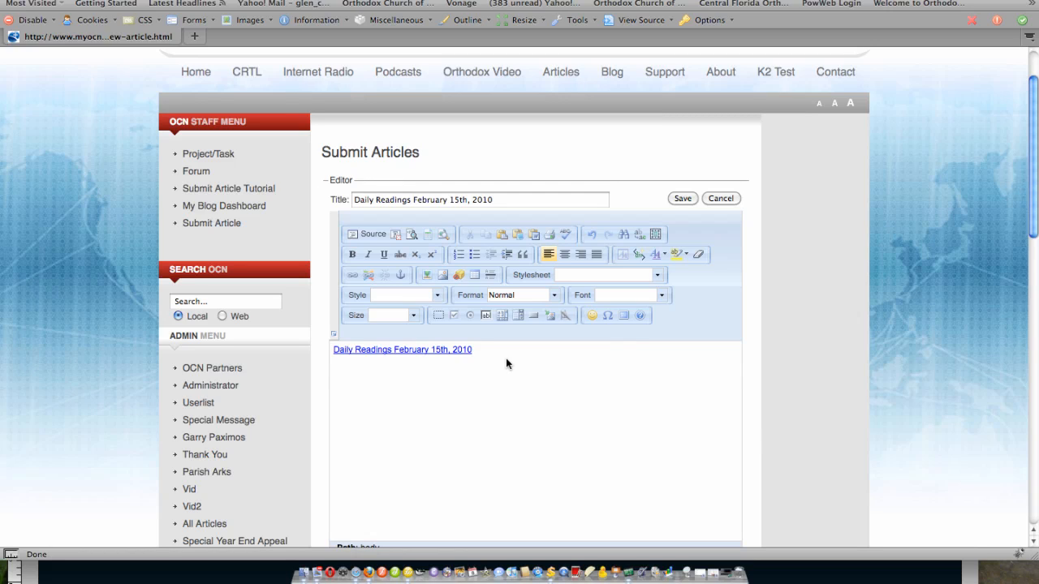
# Step: Add '1st John' on a new line and insert a read-more break after it
pyautogui.write('1st')
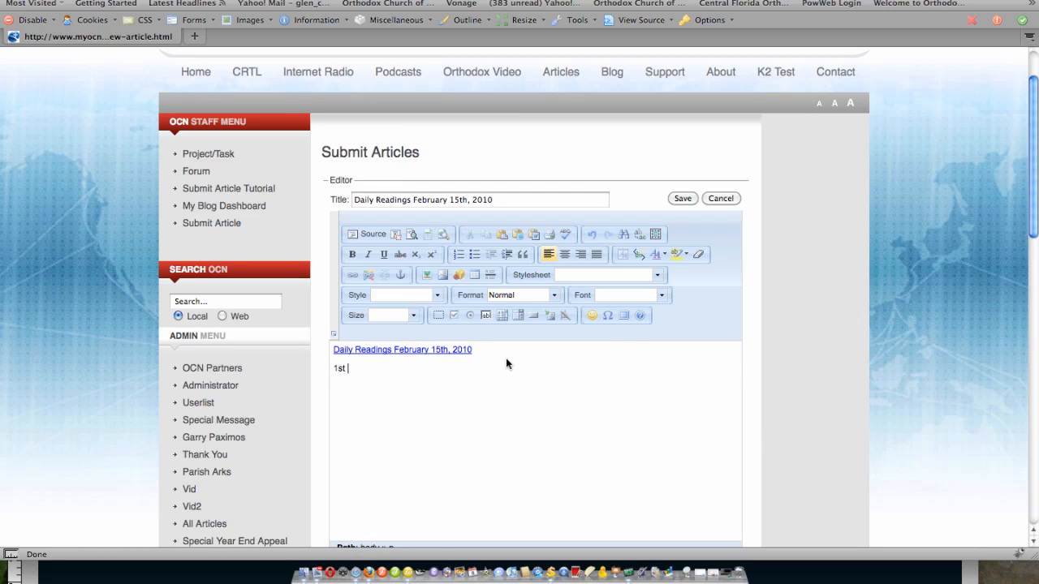
pyautogui.write('John')
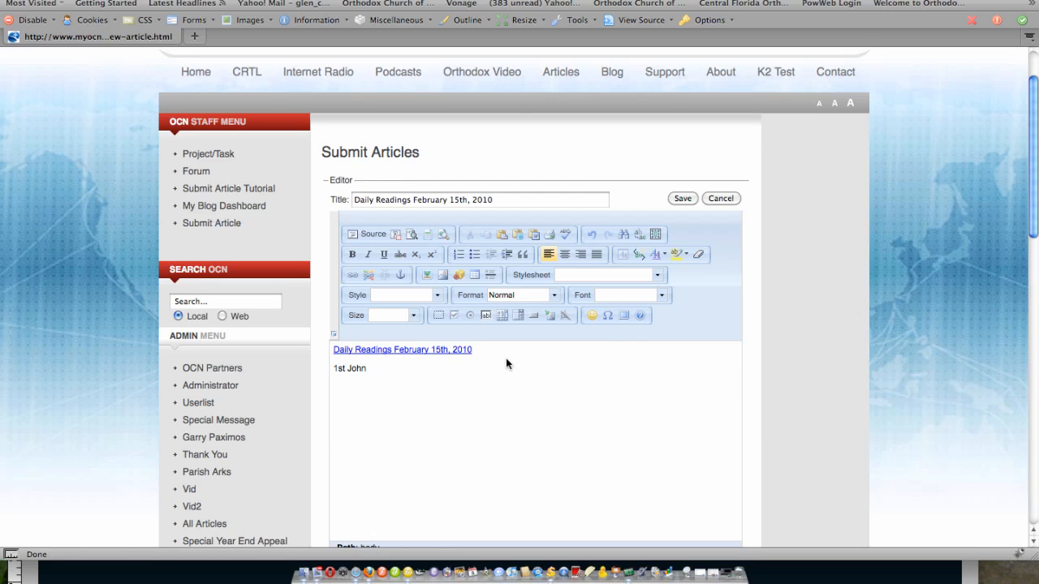
pyautogui.scroll(3)
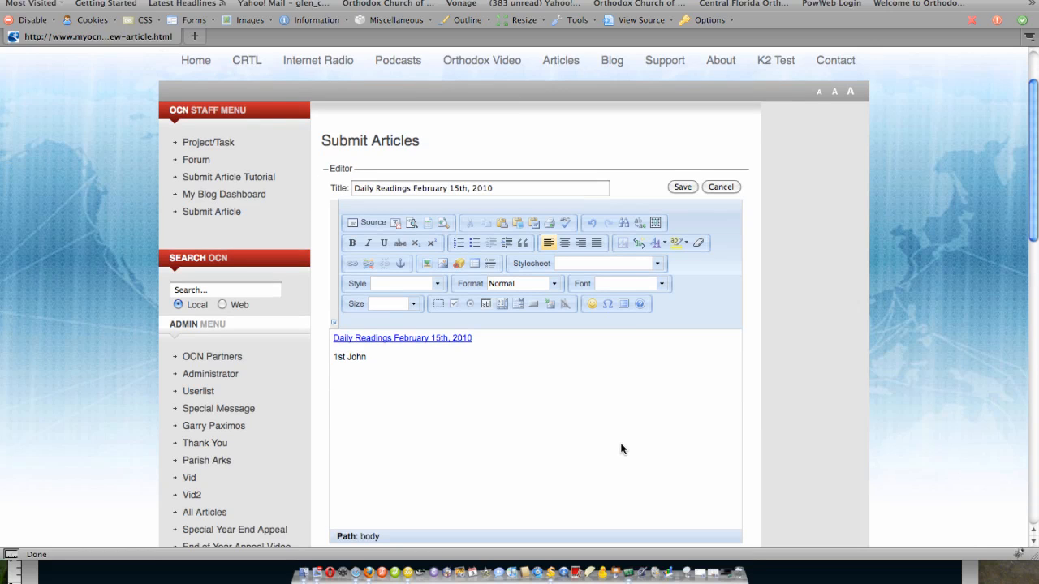
pyautogui.scroll(-3)
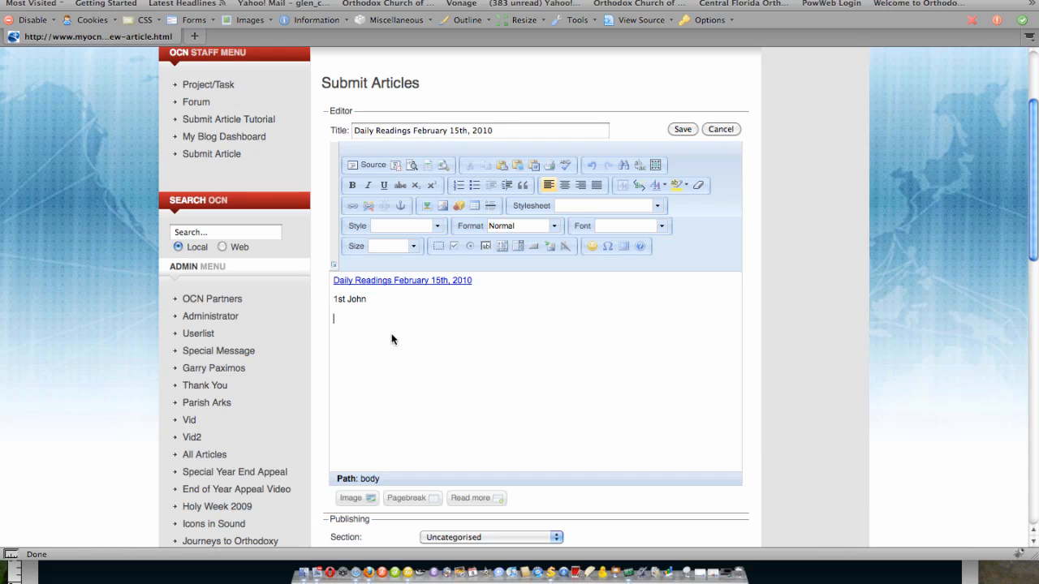
pyautogui.moveTo(339, 321)
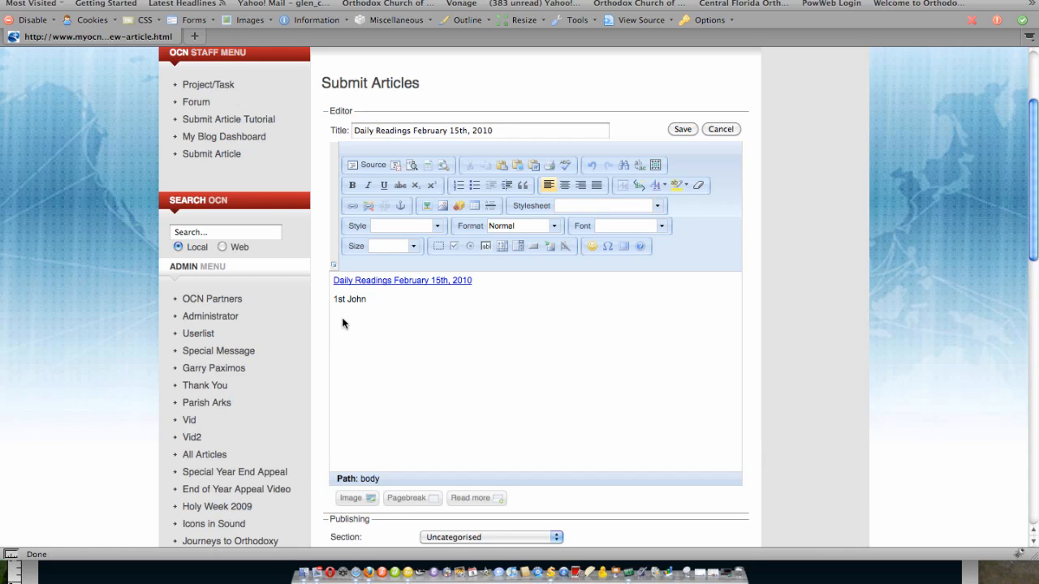
pyautogui.scroll(-3)
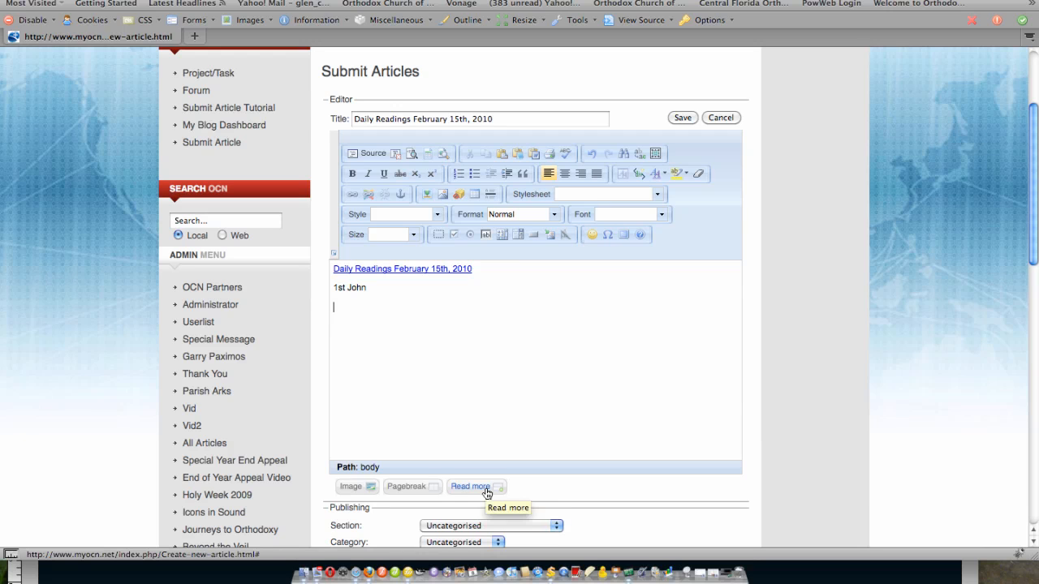
pyautogui.click(470, 486)
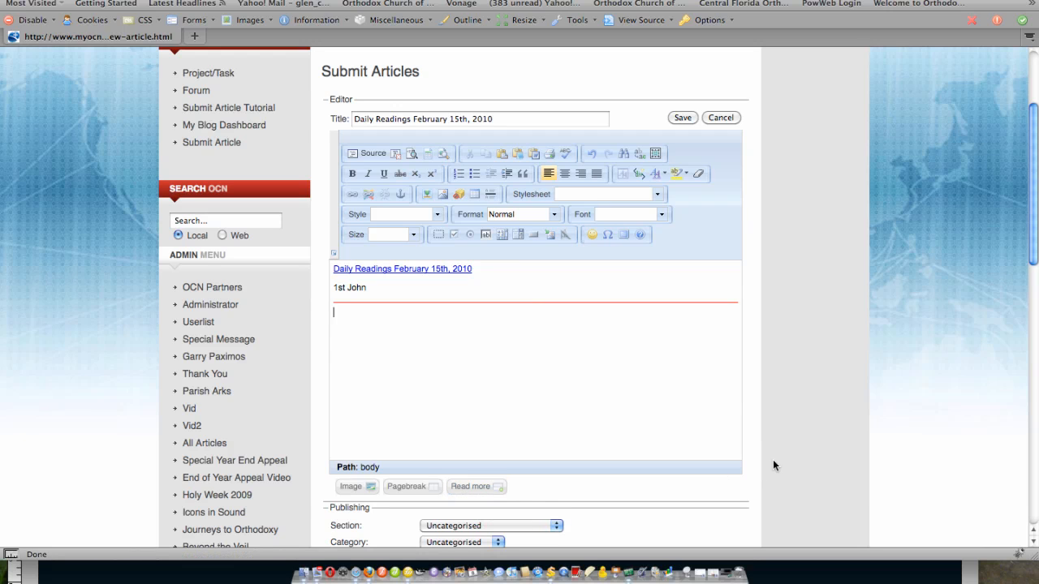
pyautogui.scroll(-3)
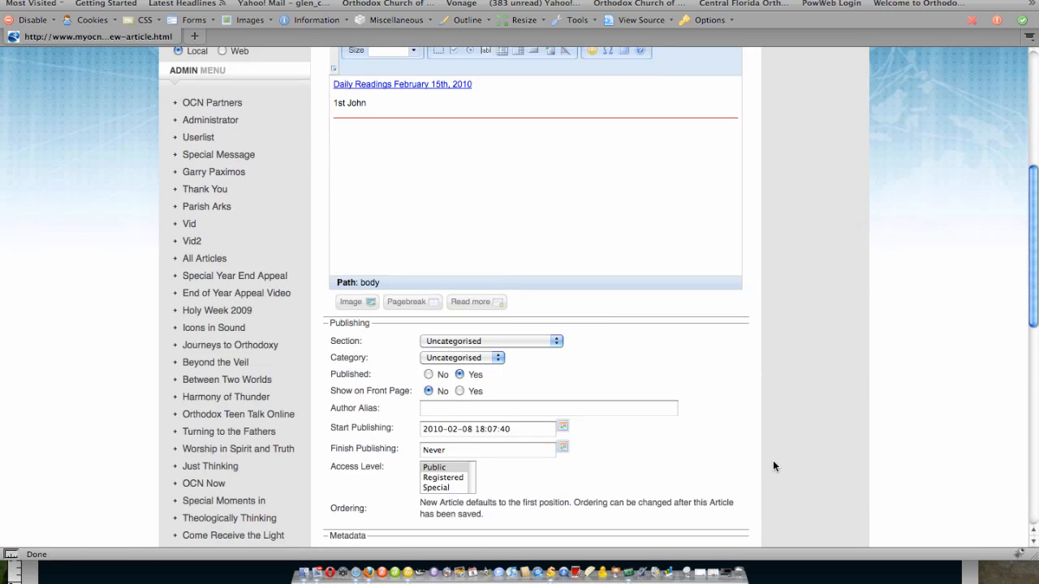
# Step: Set the article's Section to News and Category to Daily Readings
pyautogui.scroll(-3)
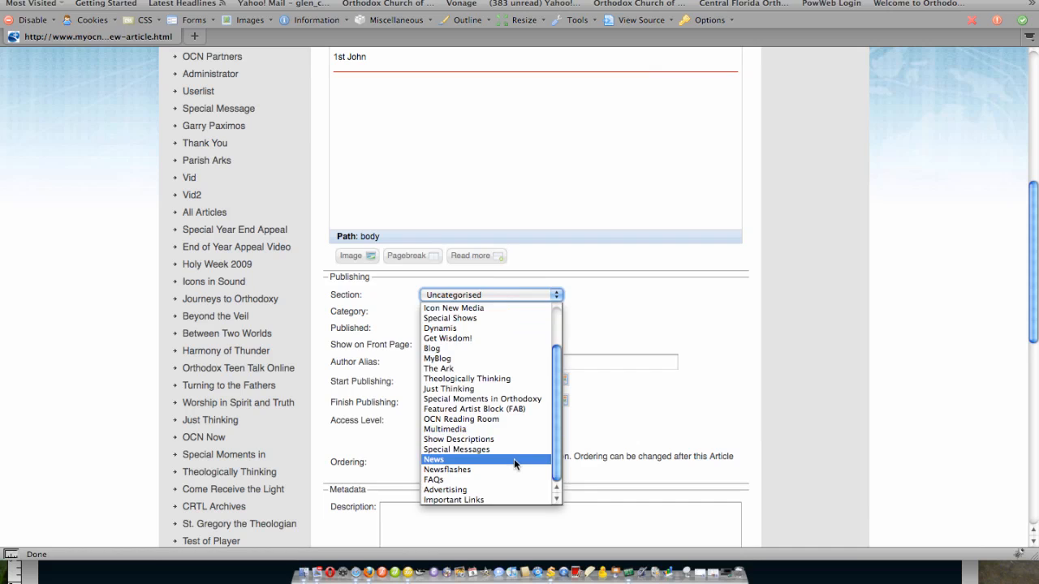
pyautogui.click(433, 459)
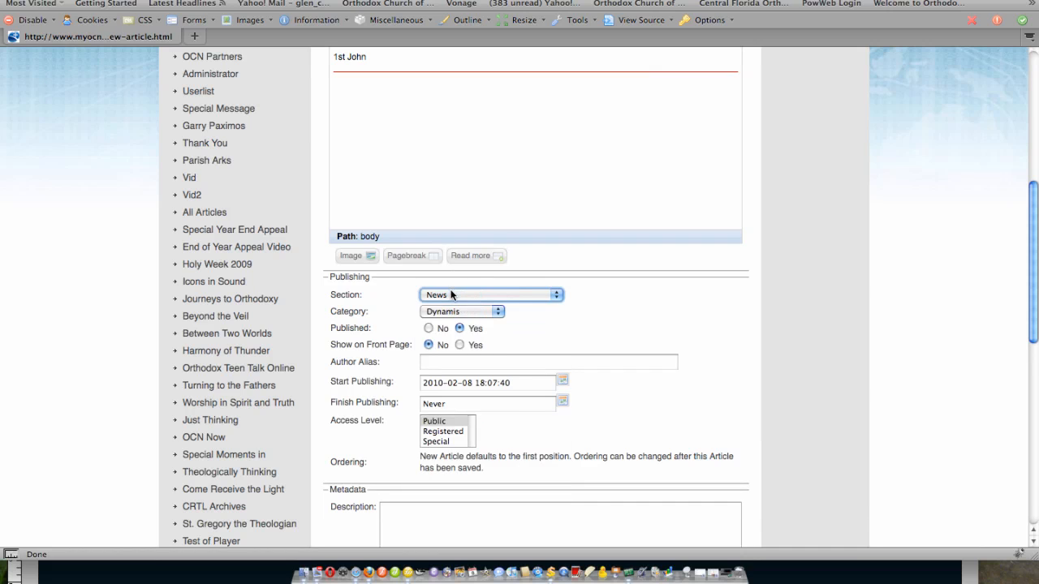
pyautogui.click(462, 311)
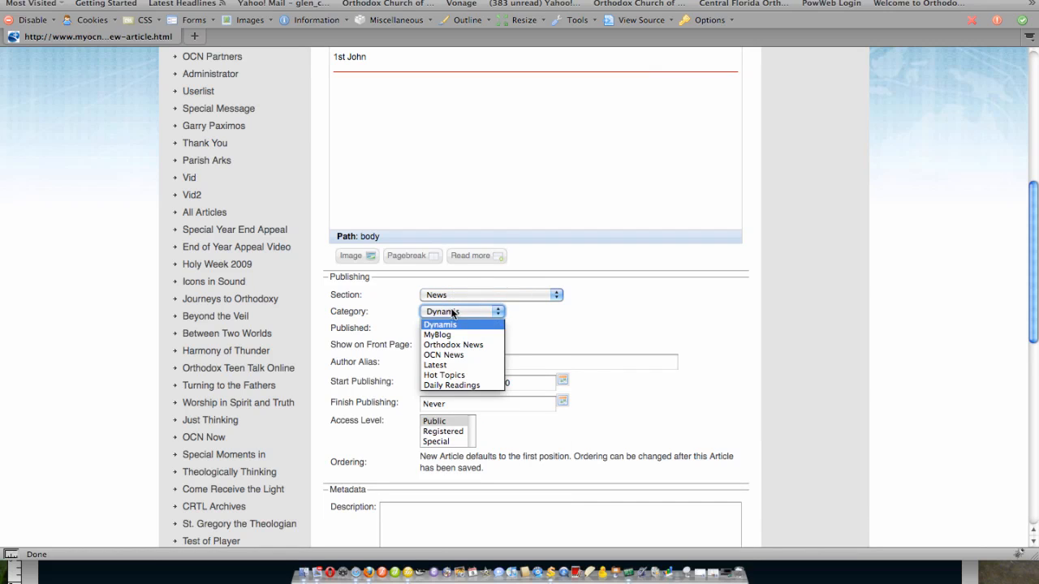
pyautogui.click(452, 385)
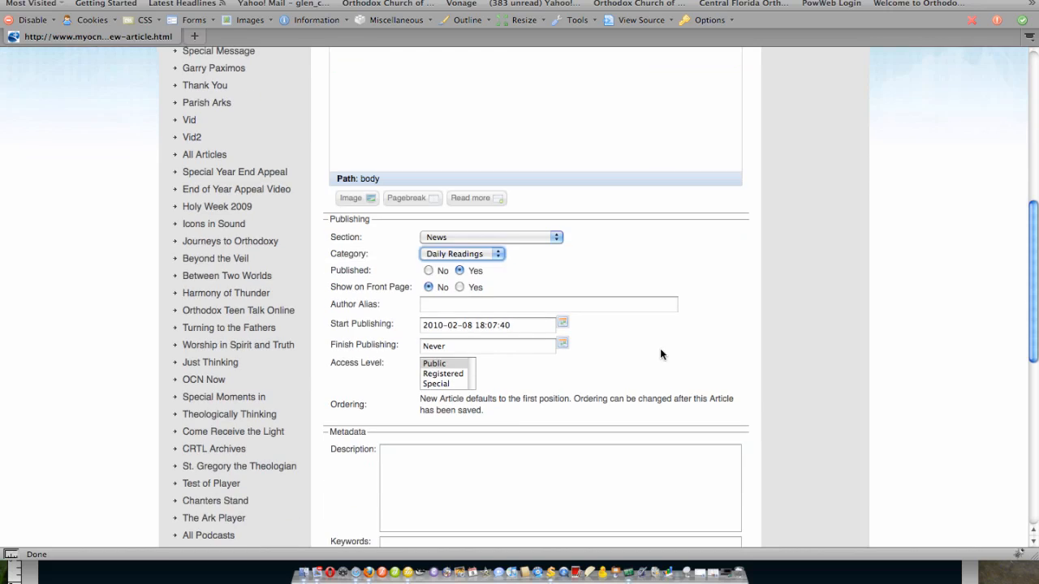
pyautogui.scroll(-3)
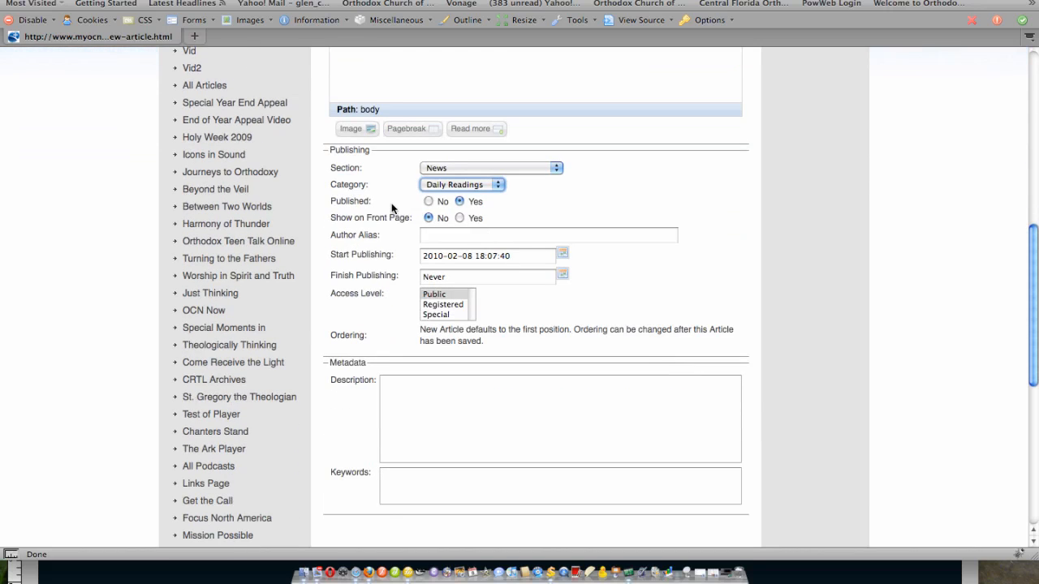
pyautogui.moveTo(367, 204)
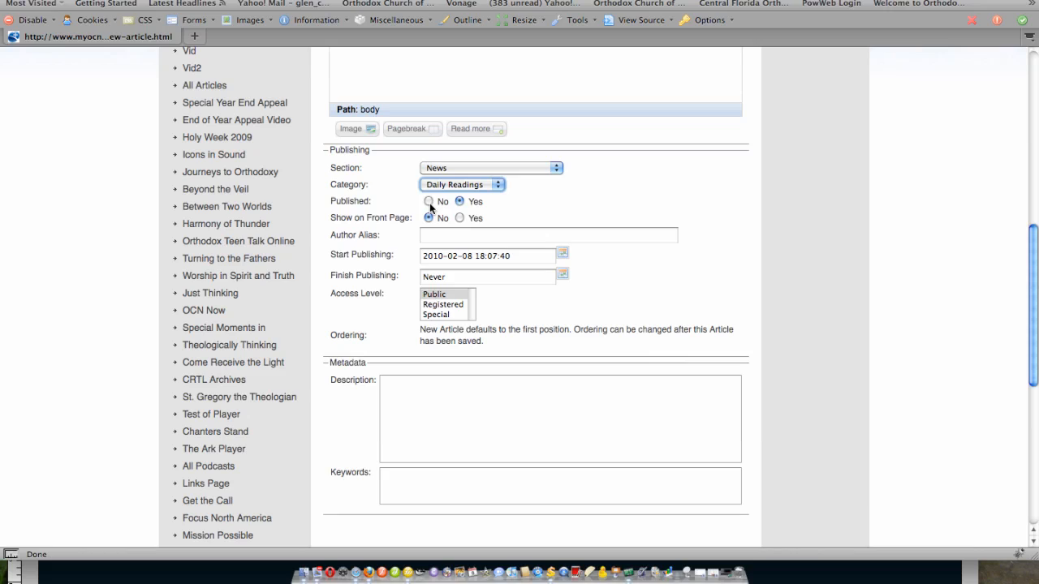
# Step: Set Start Publishing to February 15, 2010 at 00:00:00
pyautogui.click(460, 202)
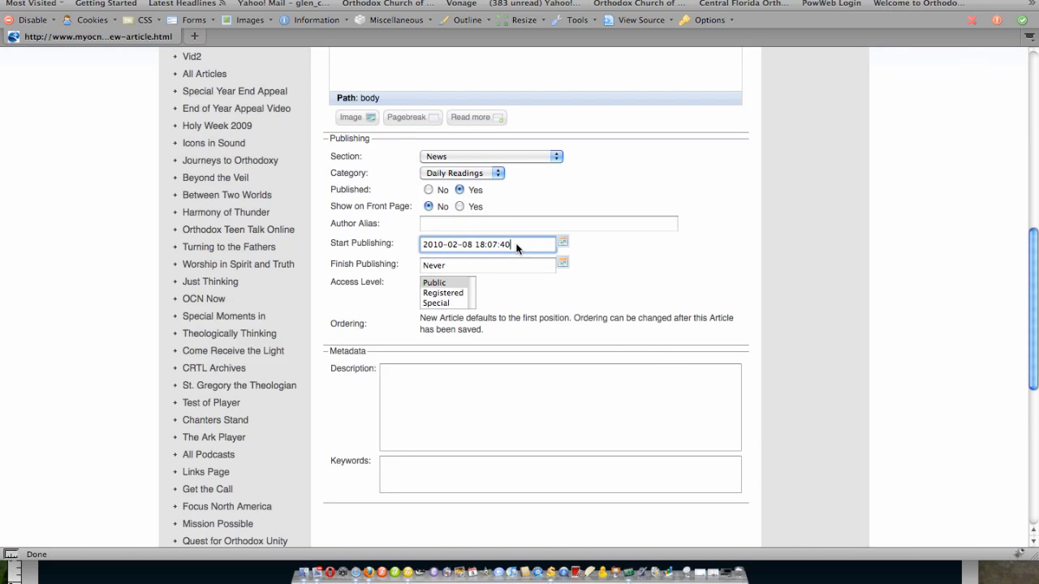
pyautogui.moveTo(528, 245)
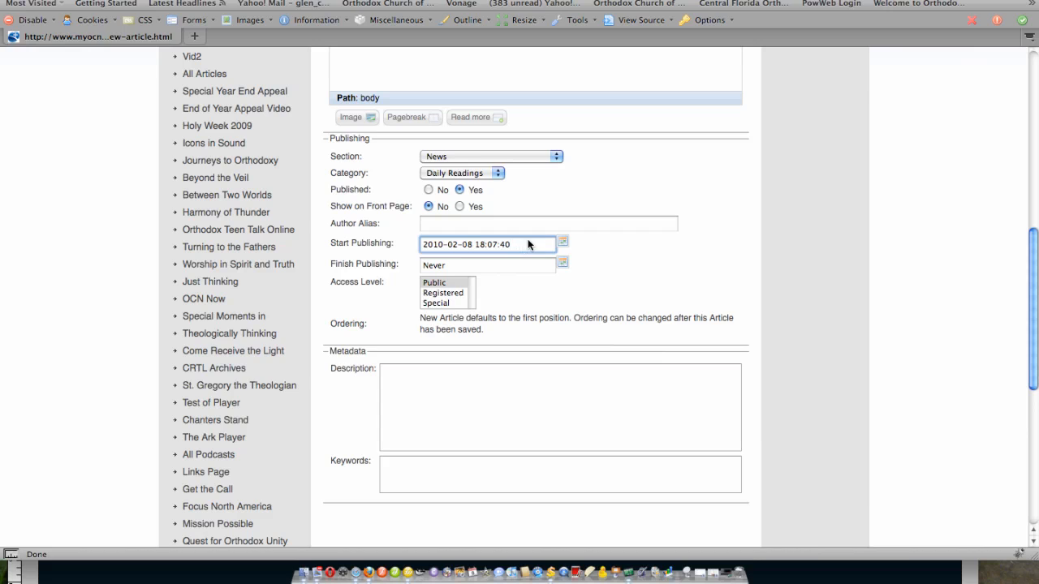
pyautogui.click(562, 242)
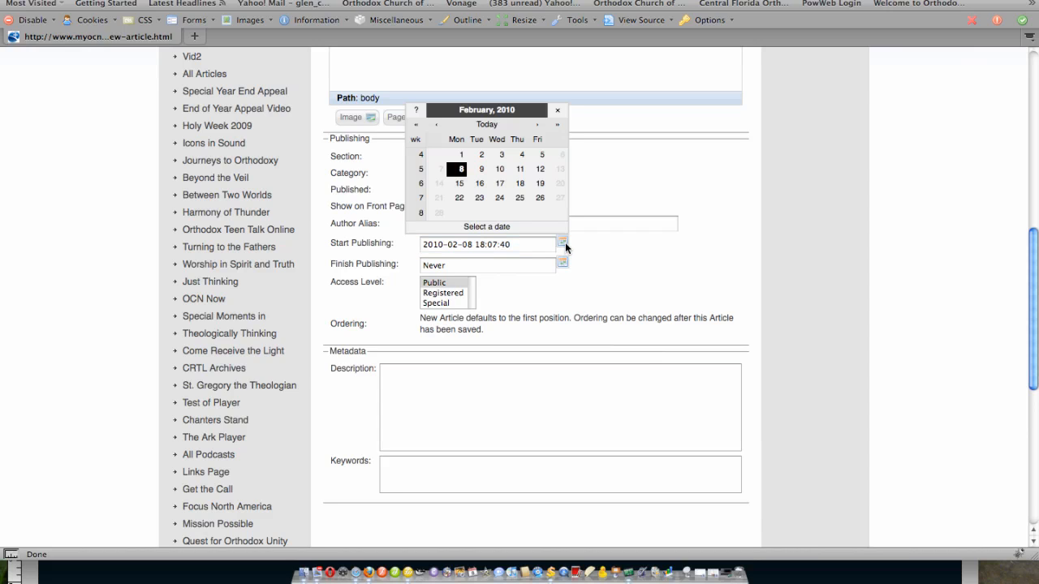
pyautogui.moveTo(459, 183)
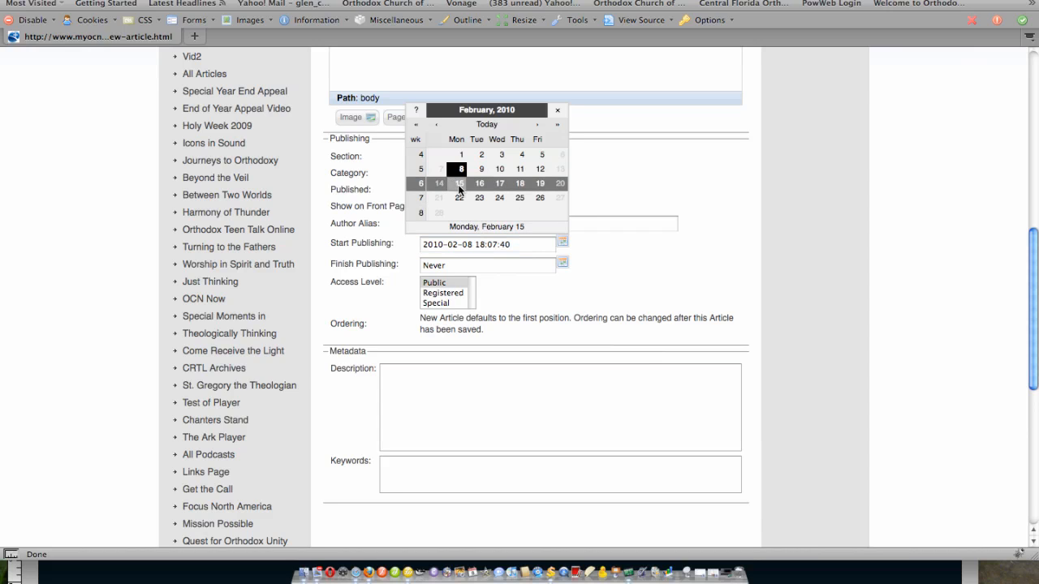
pyautogui.click(458, 183)
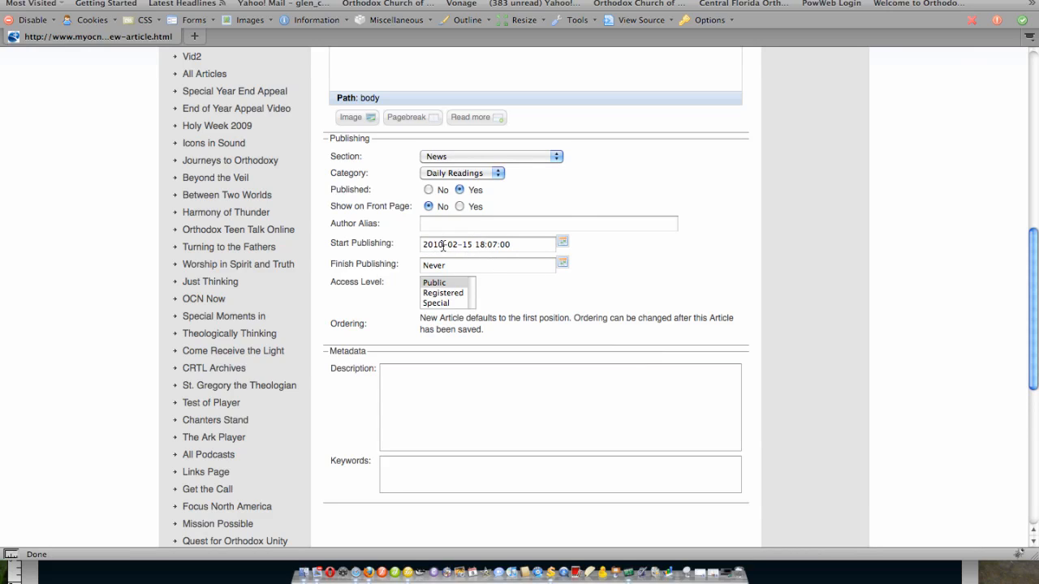
pyautogui.moveTo(479, 245)
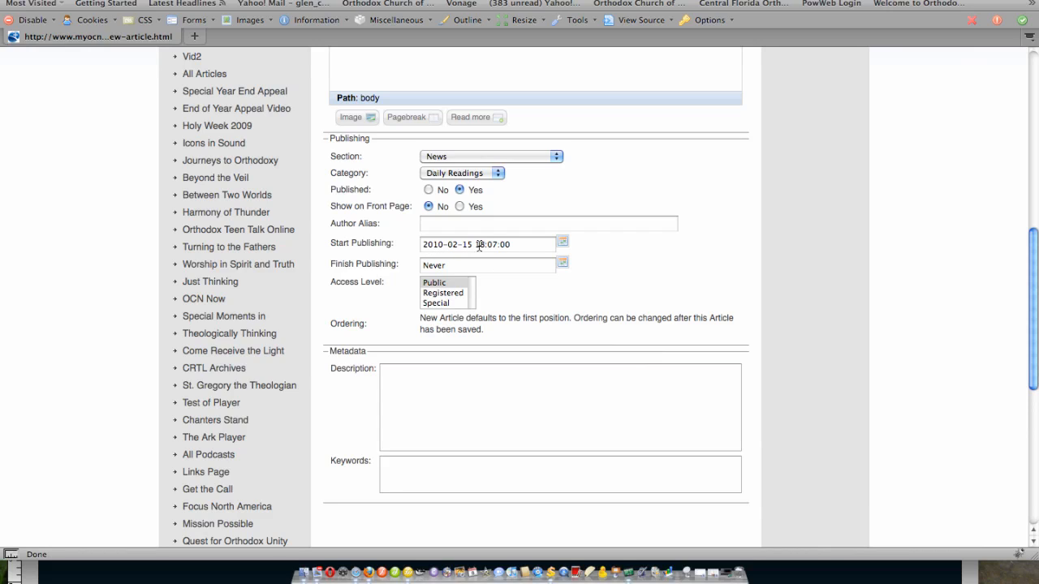
pyautogui.click(487, 244)
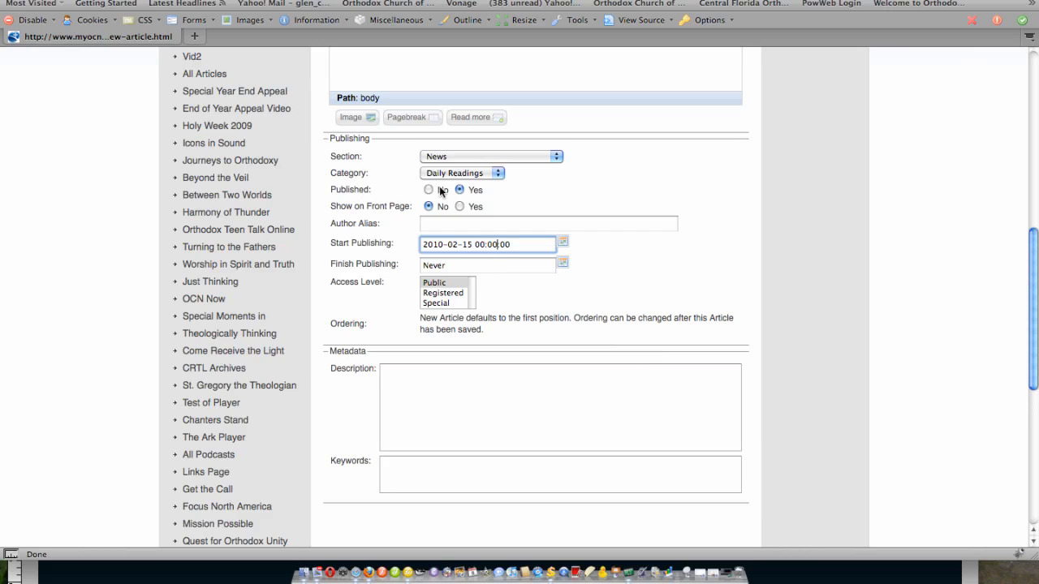
pyautogui.moveTo(375, 252)
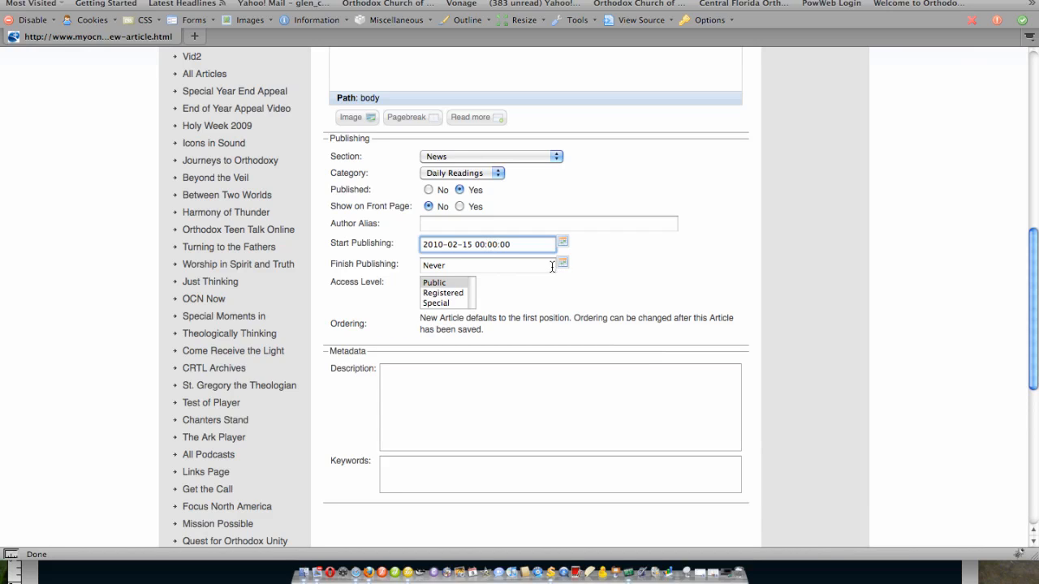
# Step: Set Finish Publishing to February 15, 2010 at 23:59:59
pyautogui.click(562, 242)
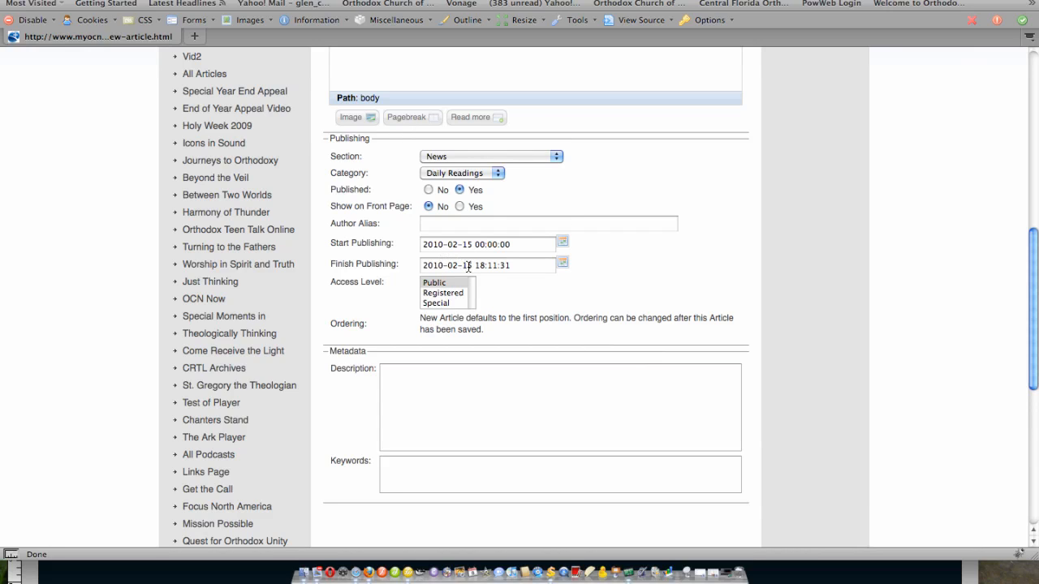
pyautogui.click(487, 265)
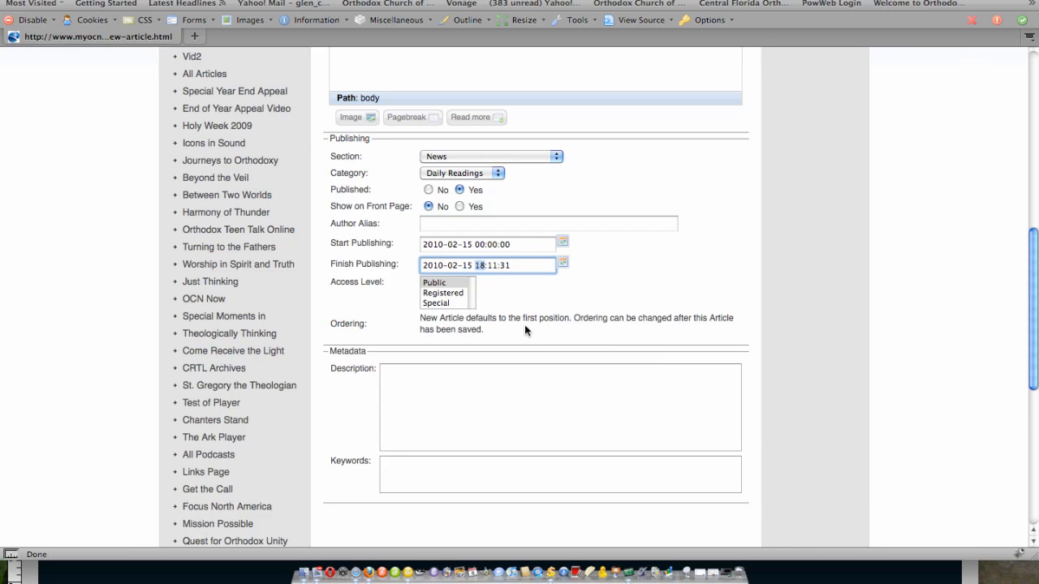
pyautogui.write('23')
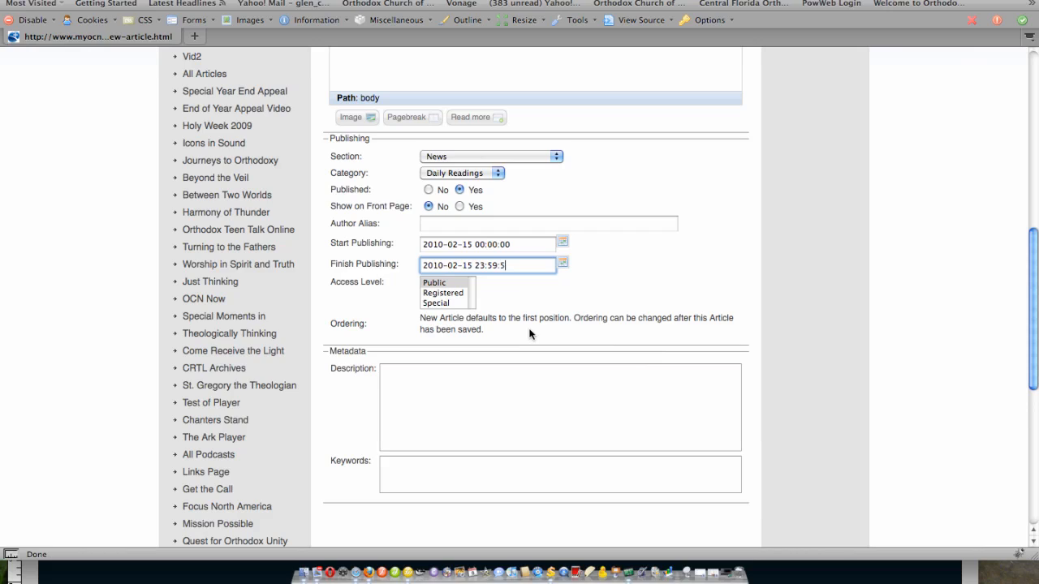
pyautogui.write('9')
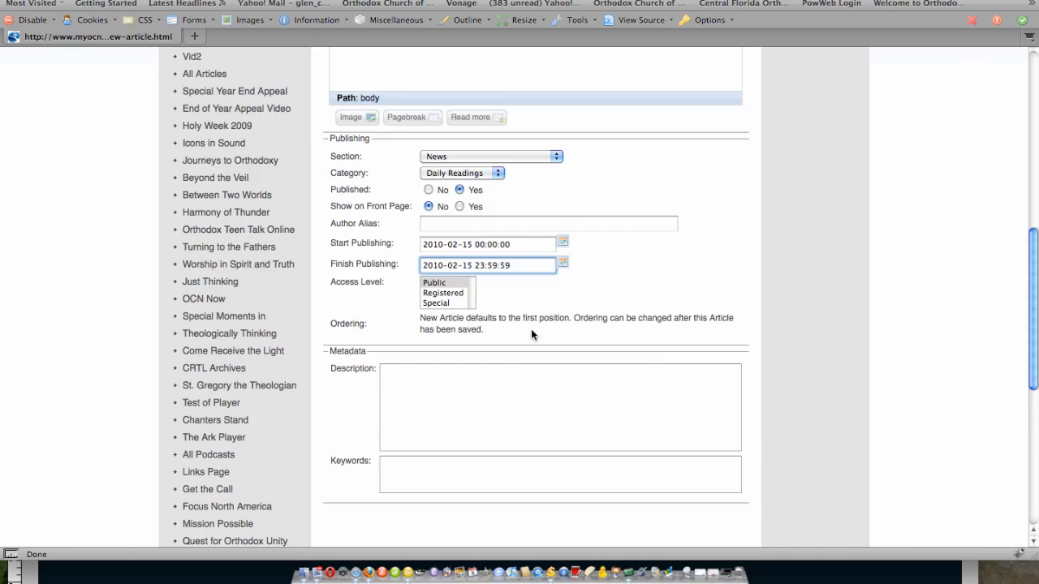
pyautogui.scroll(-3)
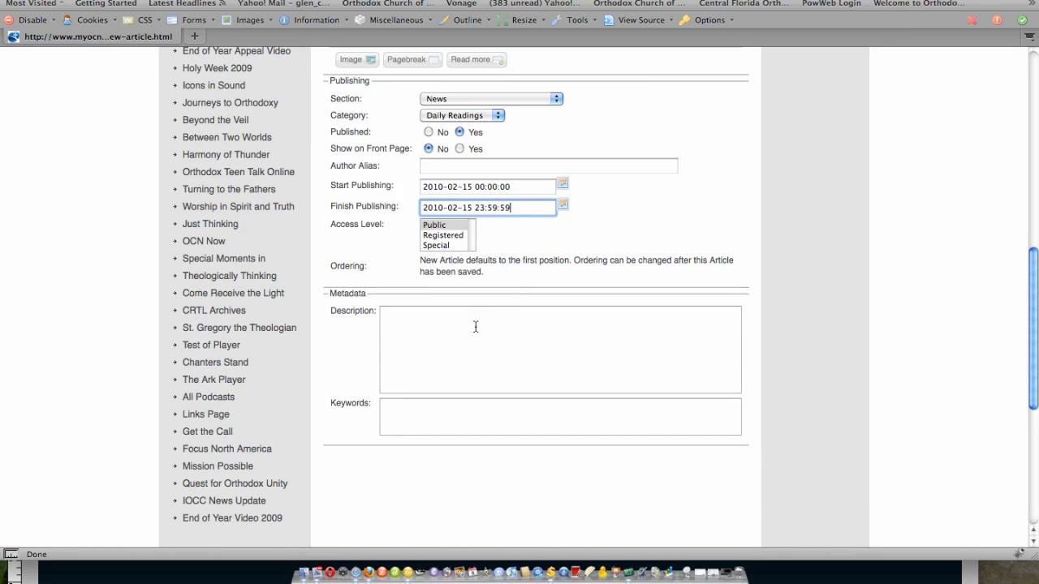
pyautogui.scroll(3)
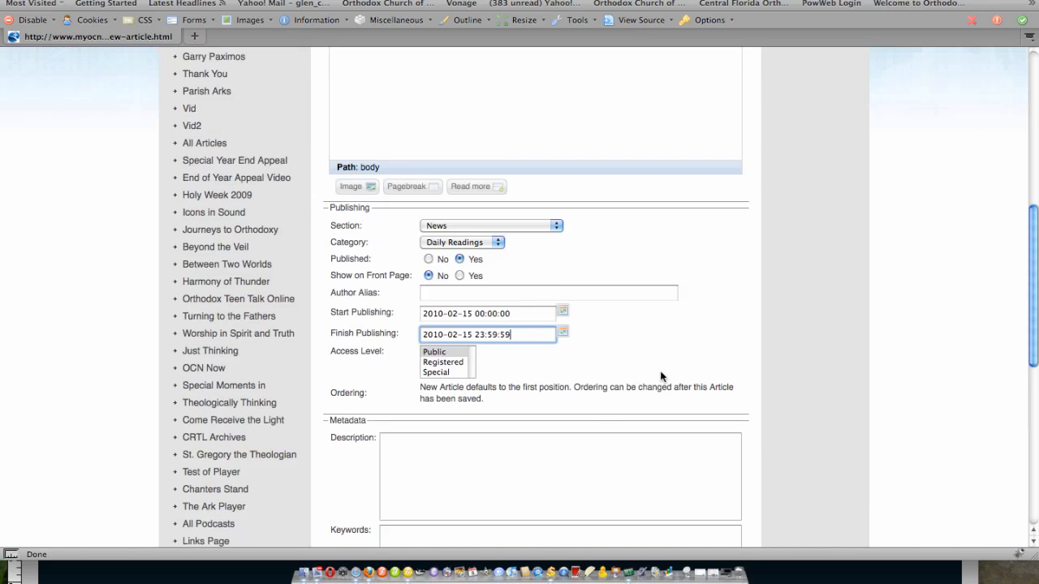
pyautogui.scroll(3)
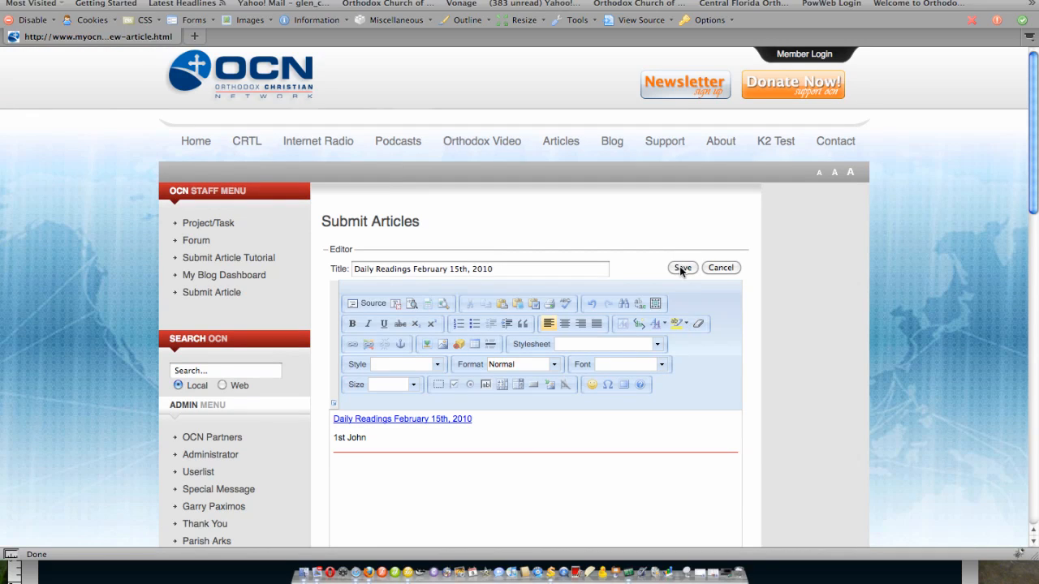
# Step: Save the 'Daily Readings February 15th, 2010' article and find the 'Article successfully saved' message
pyautogui.click(682, 268)
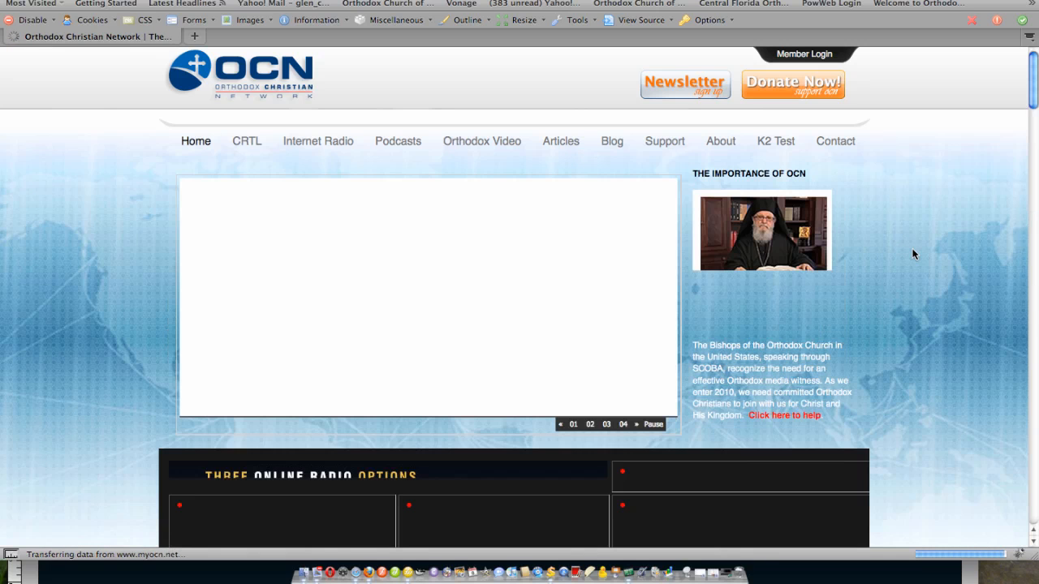
pyautogui.scroll(-3)
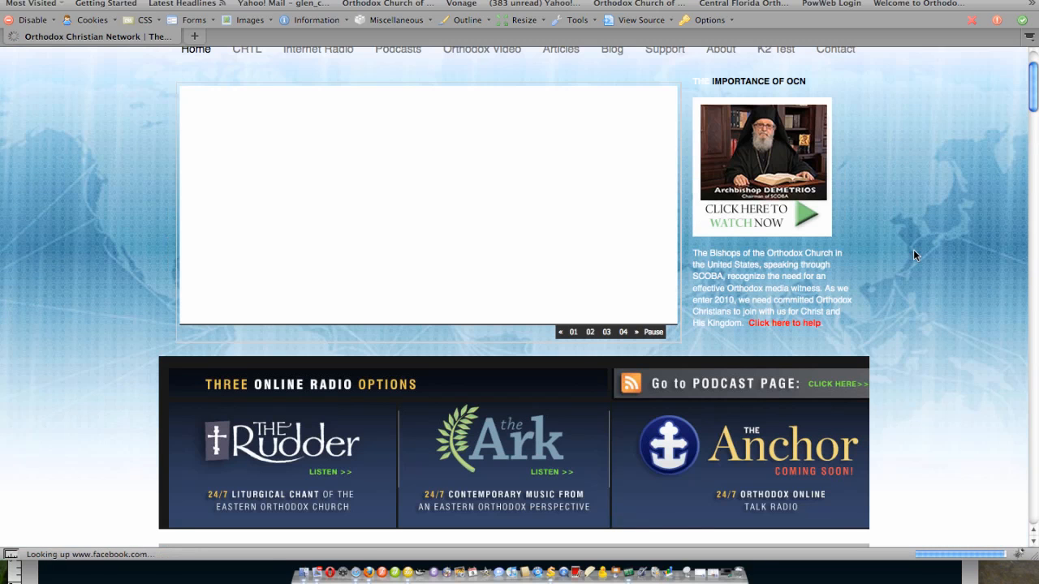
pyautogui.scroll(-3)
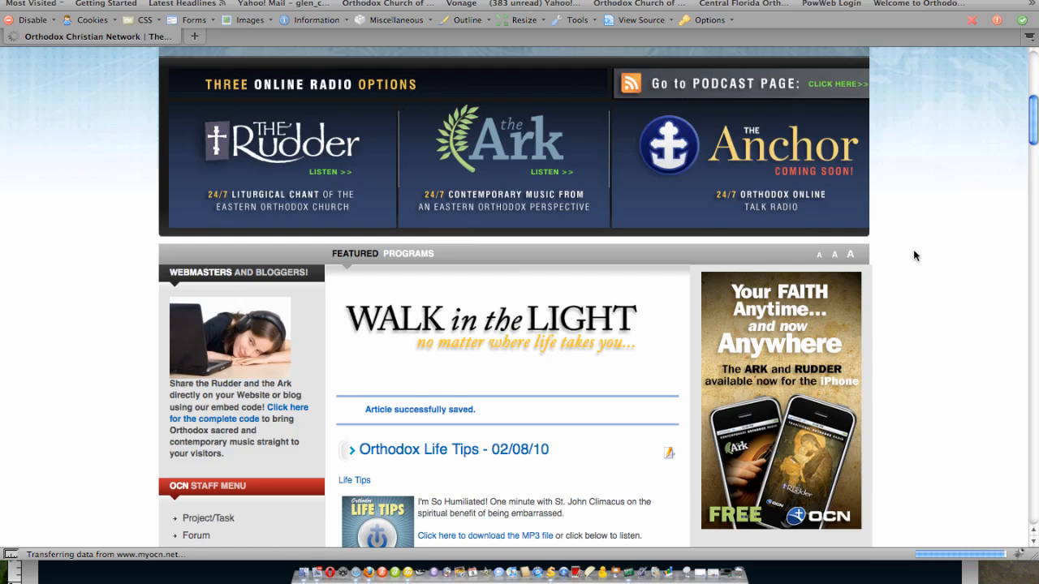
pyautogui.scroll(-3)
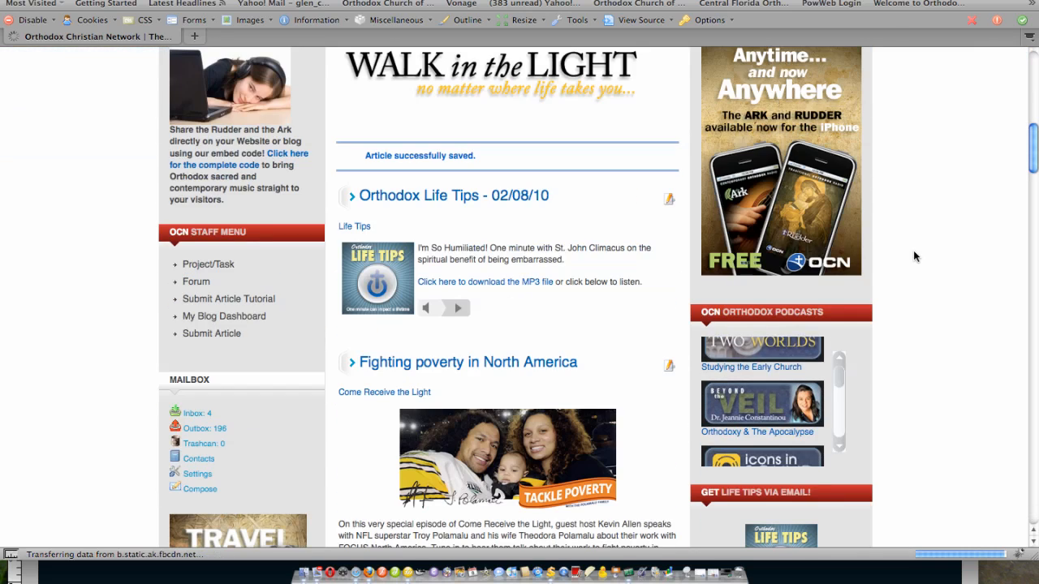
pyautogui.scroll(-3)
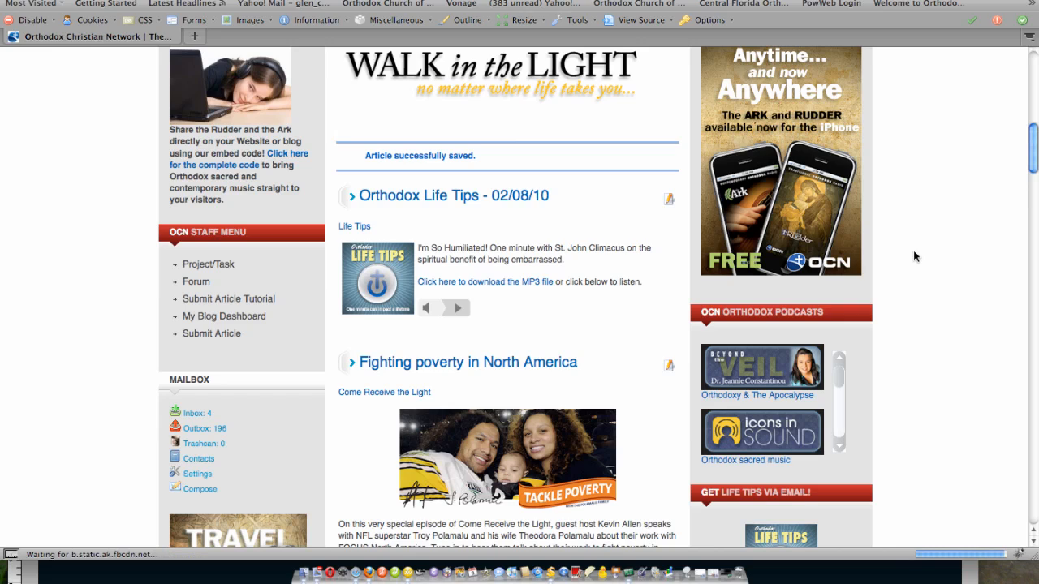